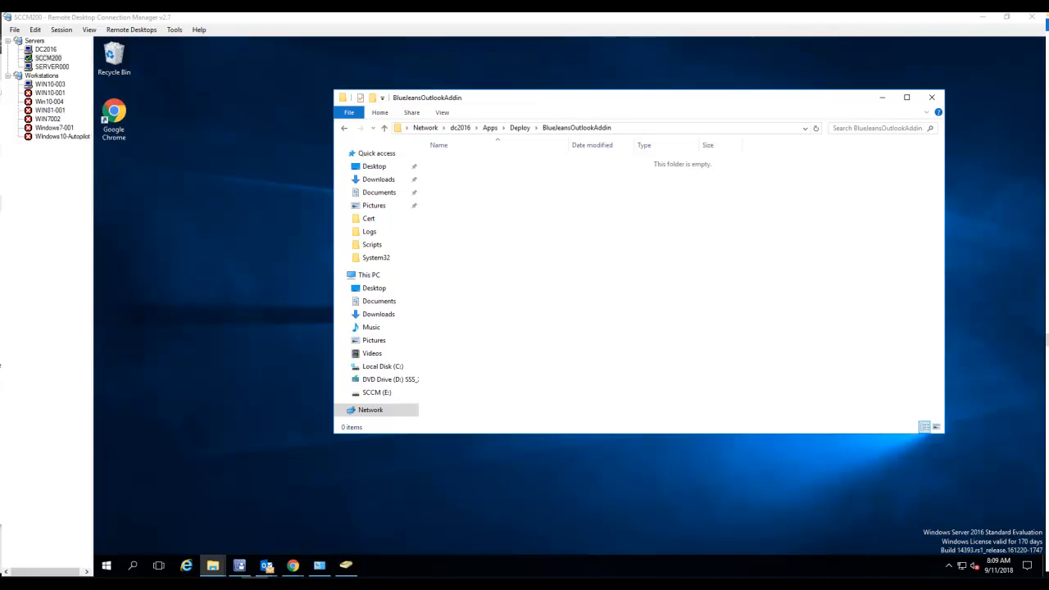
mouse_move(877, 328)
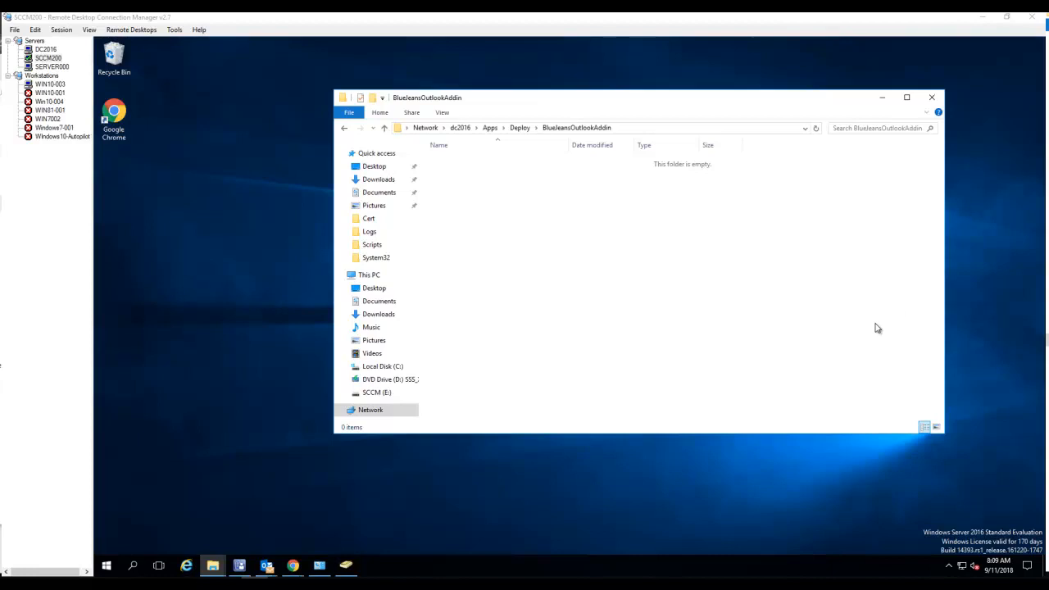
mouse_move(889, 314)
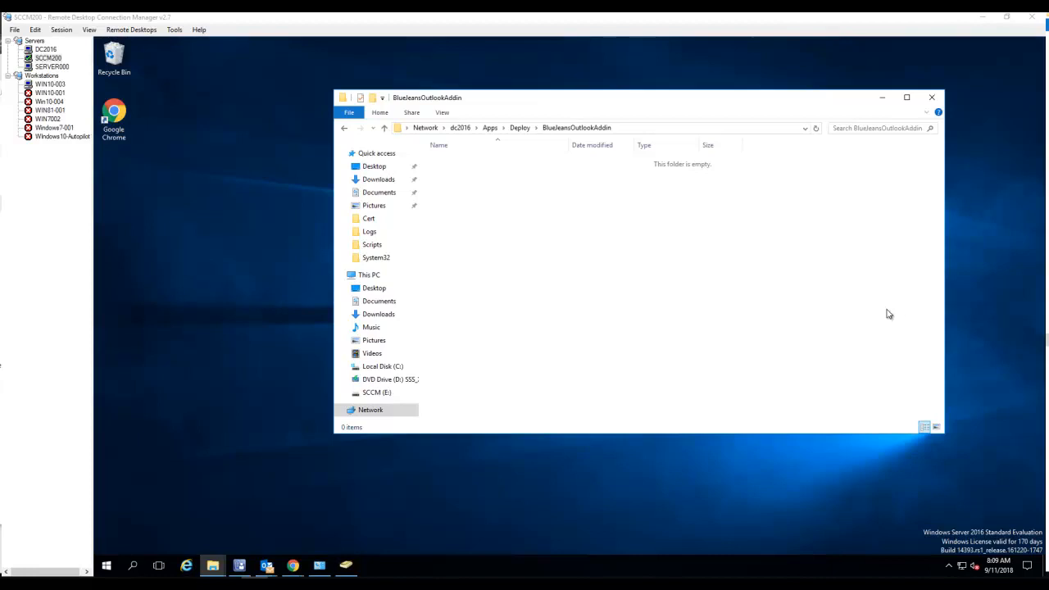
mouse_move(890, 114)
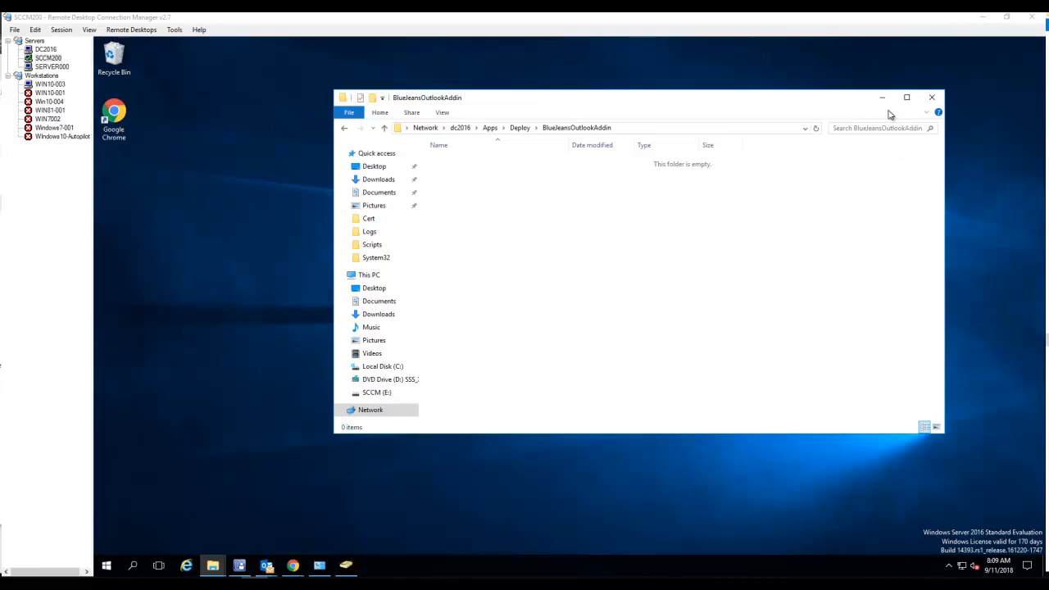
mouse_move(827, 117)
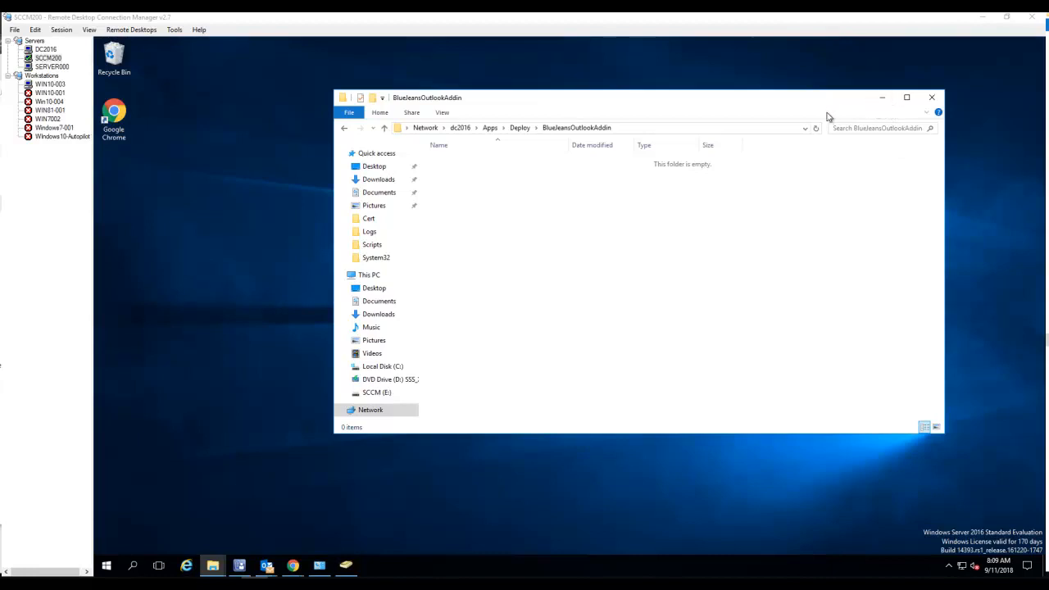
mouse_move(864, 108)
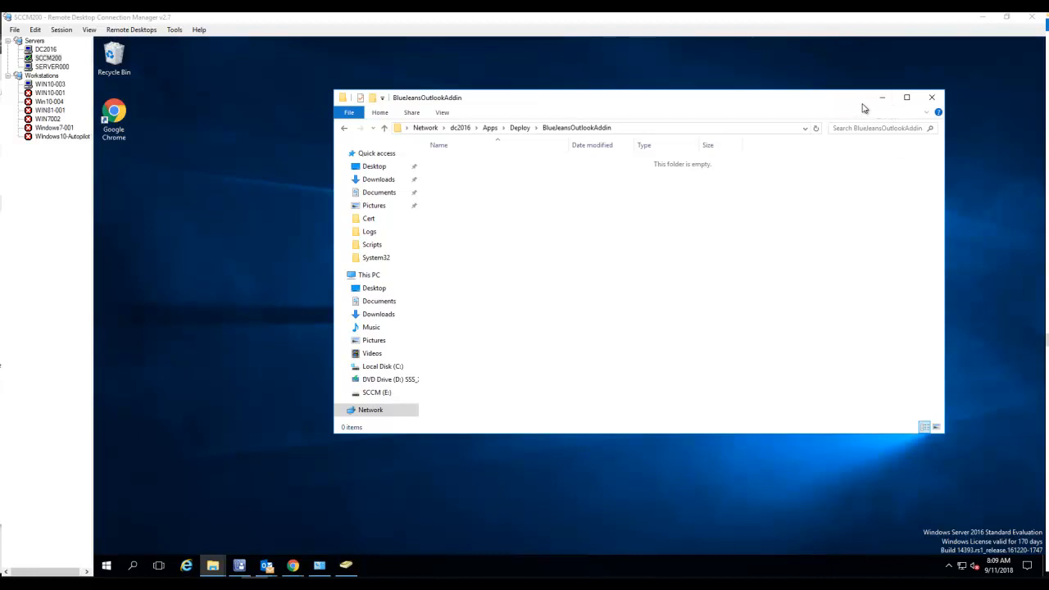
mouse_move(882, 97)
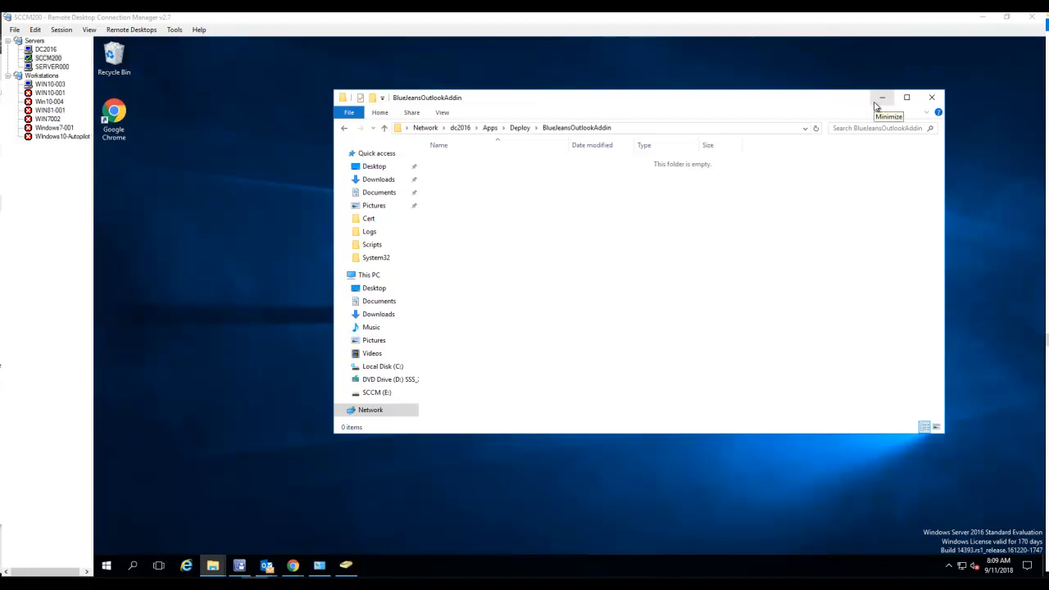
mouse_move(238, 257)
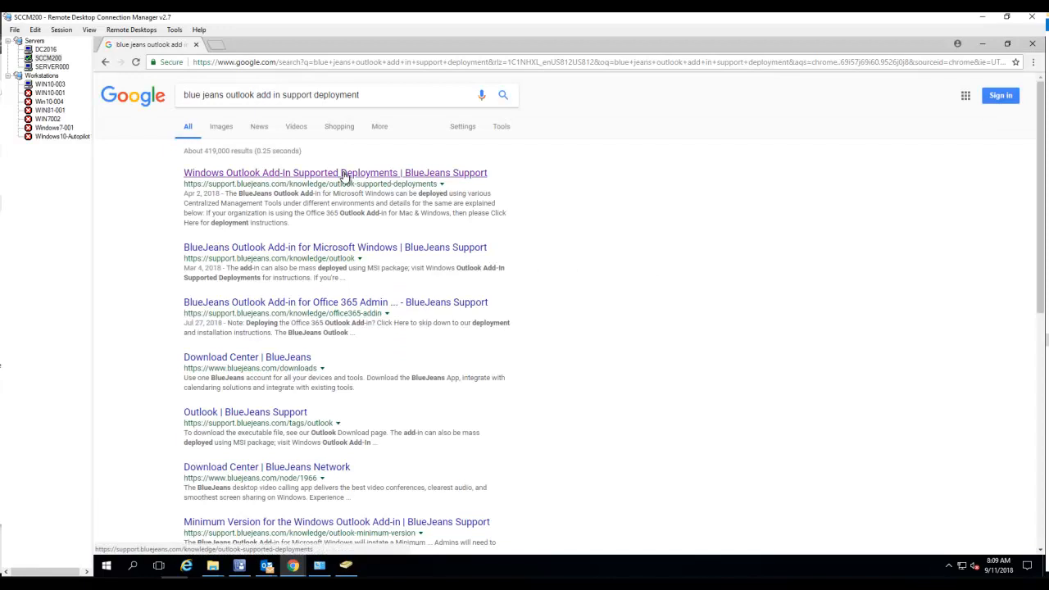
Step: Open the 'Windows Outlook Add-In Supported Deployments' BlueJeans Support article from the results
click(334, 172)
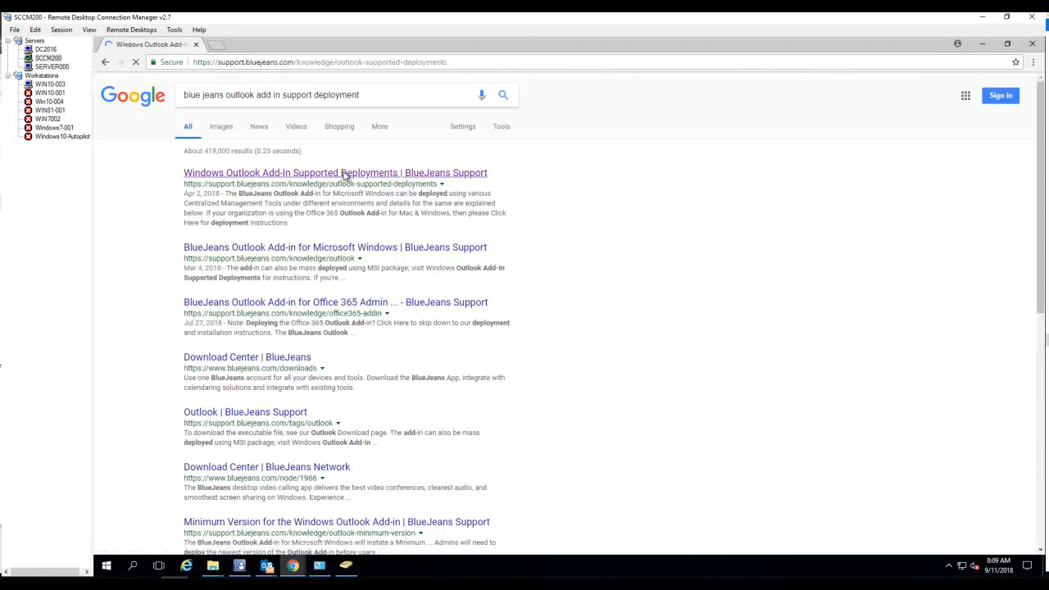
Step: Download the Per Machine build of the Outlook Add-In MSI and show its download options
click(334, 172)
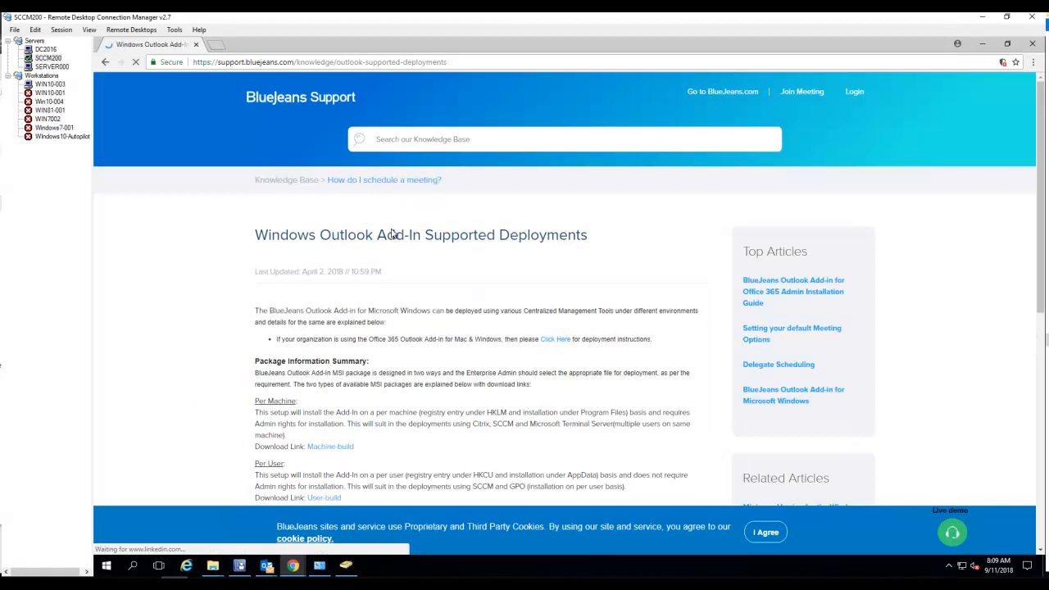
scroll(down, 3)
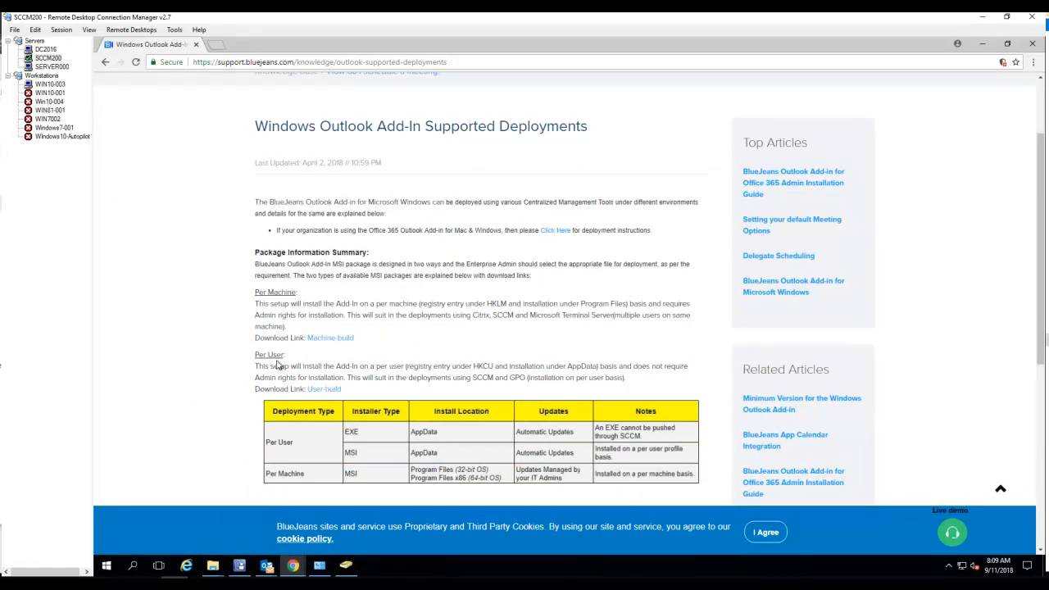
double_click(268, 354)
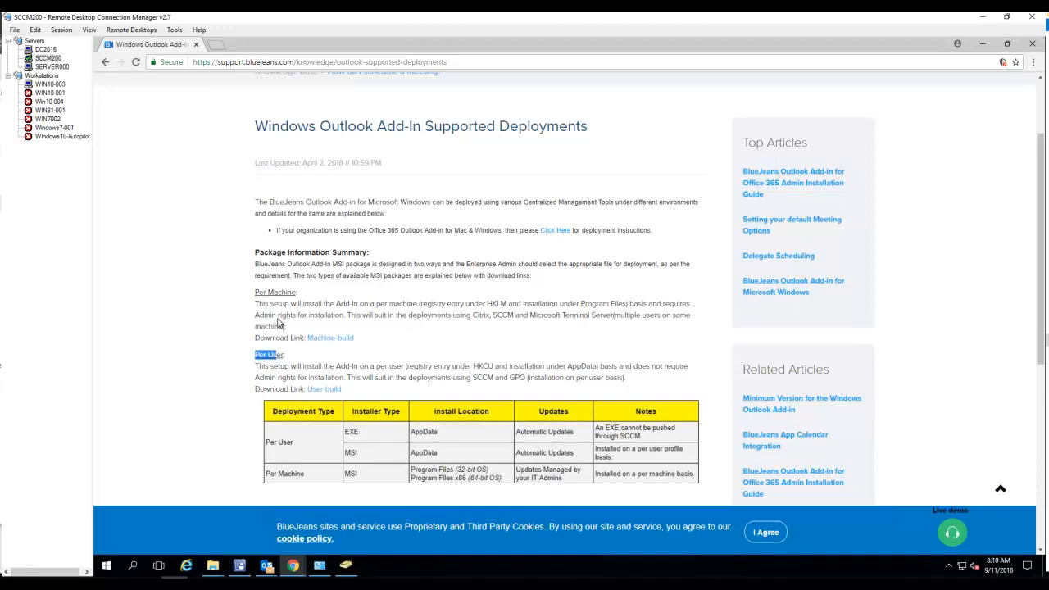
double_click(276, 292)
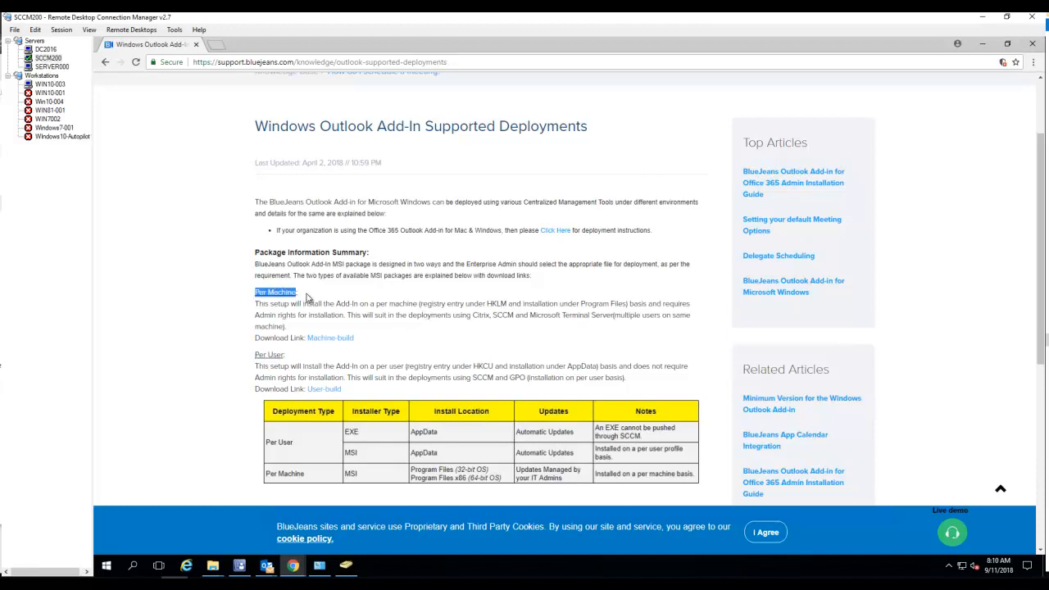
mouse_move(330, 337)
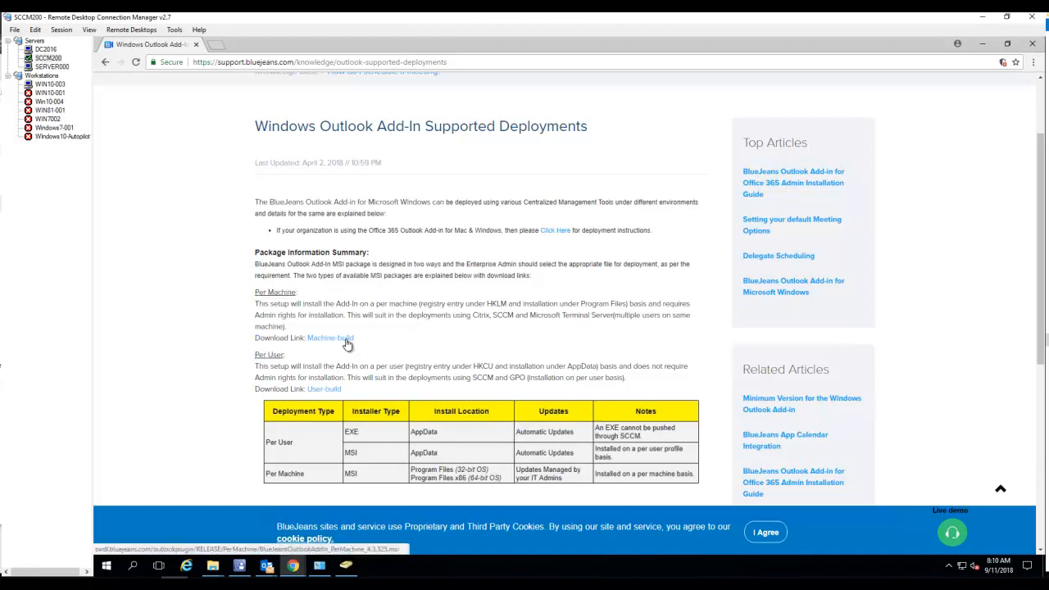
click(329, 337)
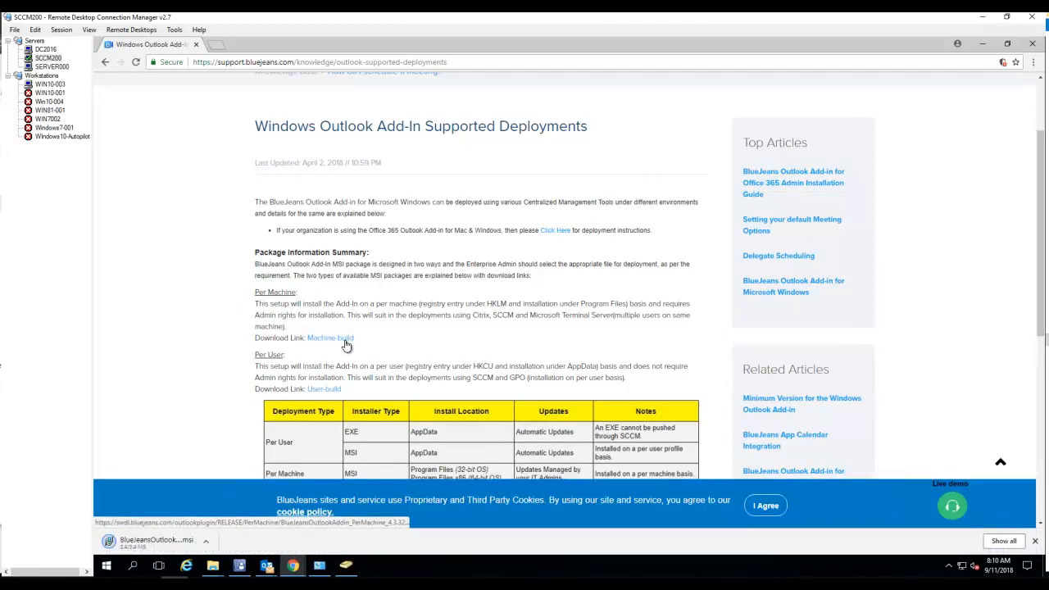
mouse_move(334, 436)
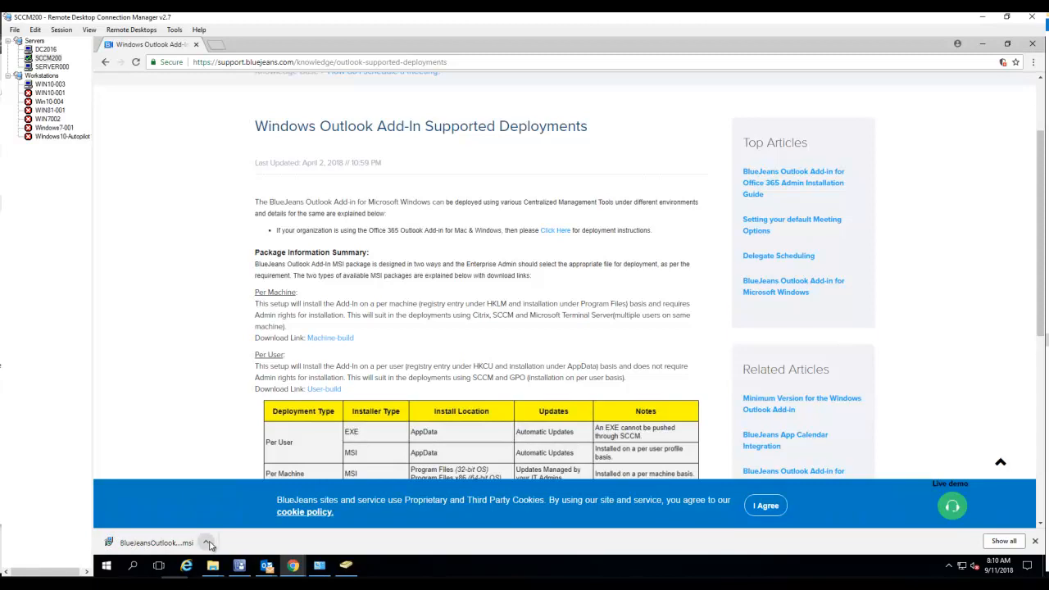
click(210, 543)
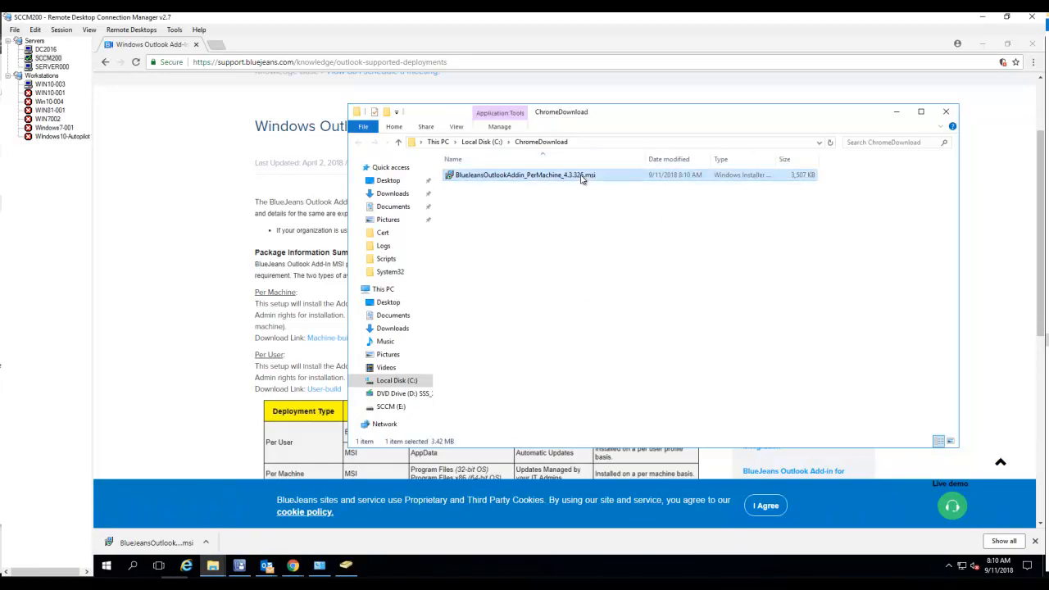
Step: Copy the per-machine MSI into \\dc2016\Apps\Deploy\BlueJeansOutlookAddin and reveal the share path
right_click(525, 174)
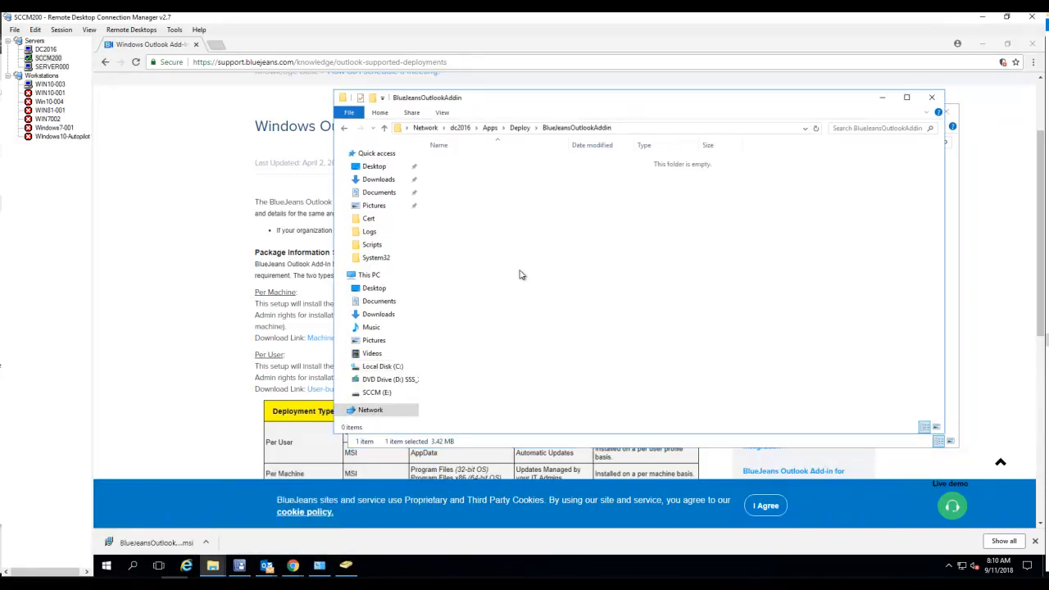
mouse_move(549, 293)
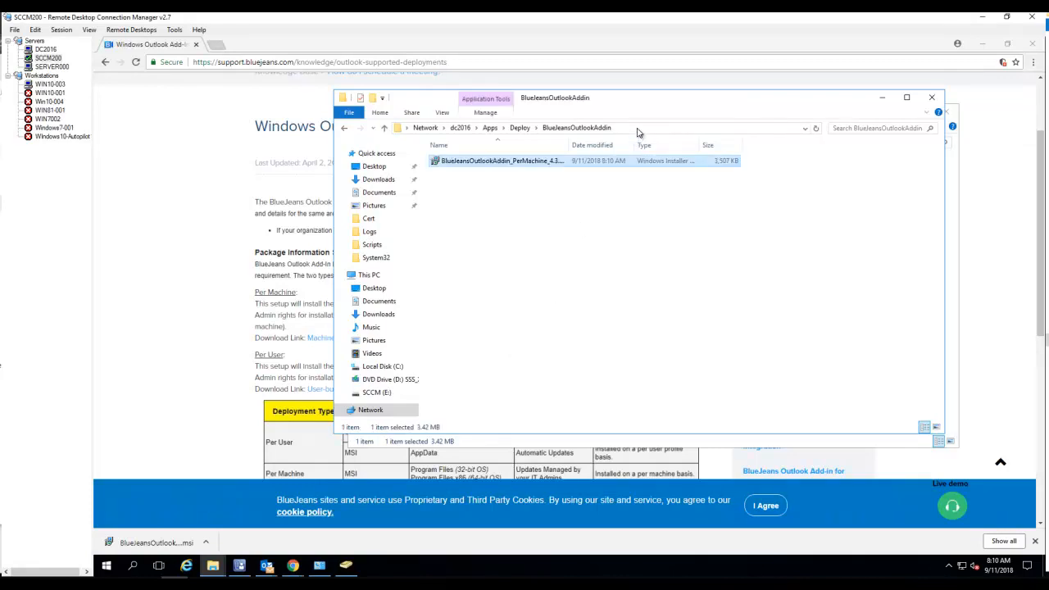
click(573, 127)
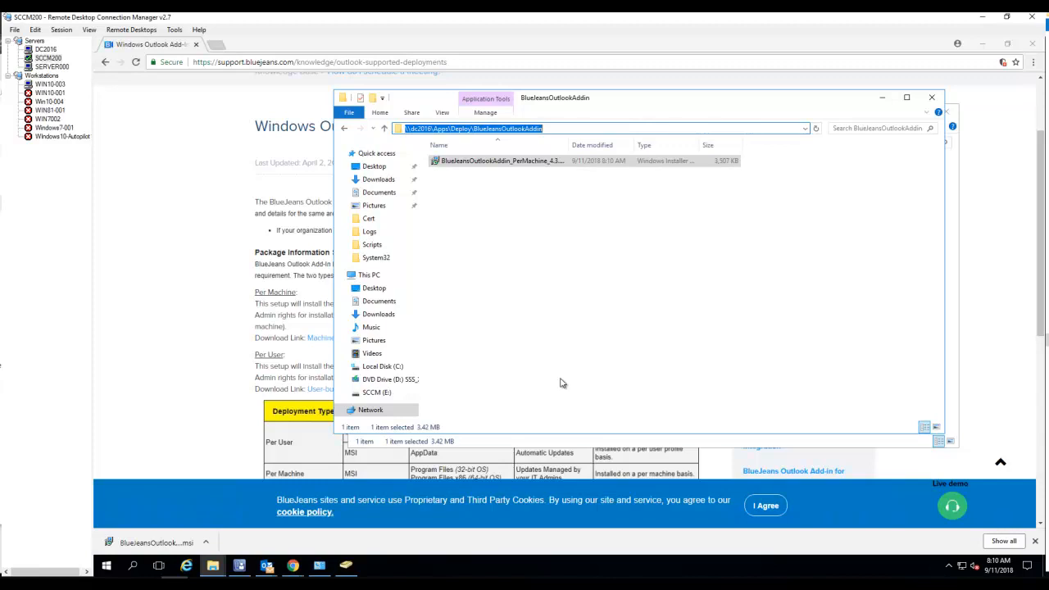
mouse_move(563, 230)
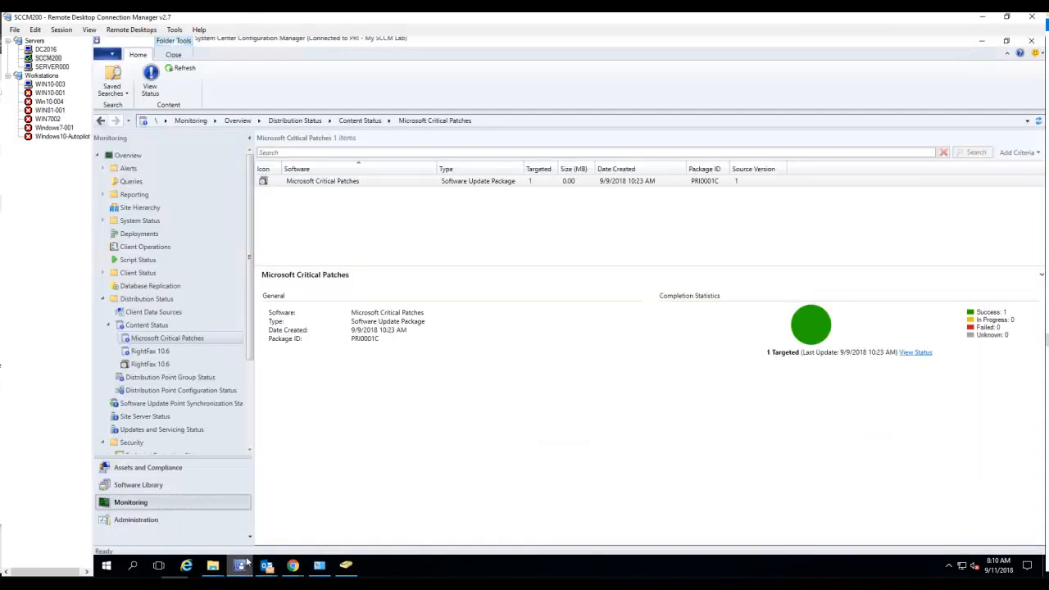
Step: Show the Applications list under Application Management in the Software Library workspace
click(138, 484)
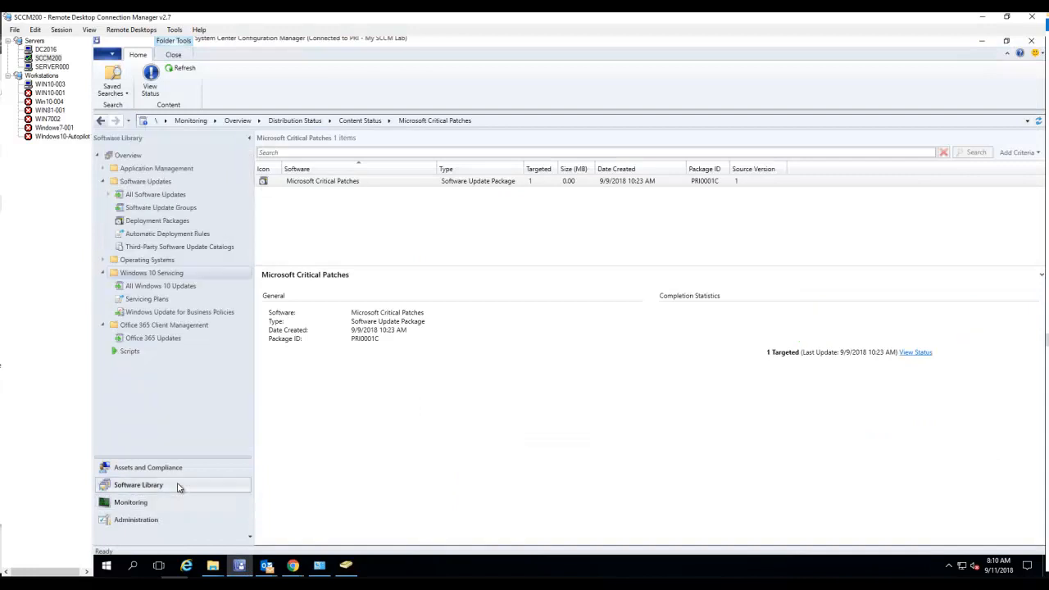
click(152, 273)
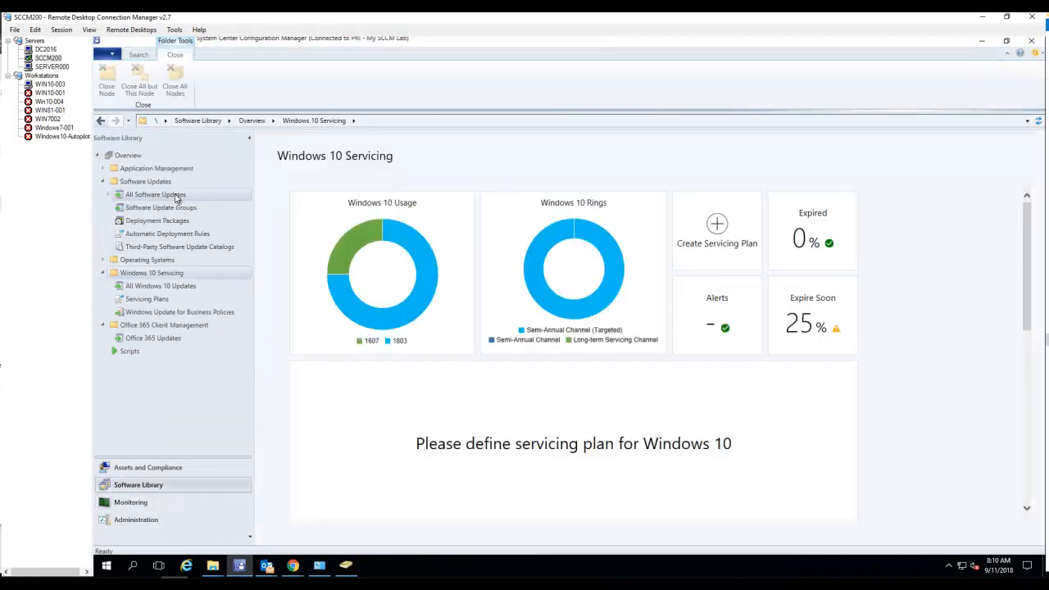
click(139, 54)
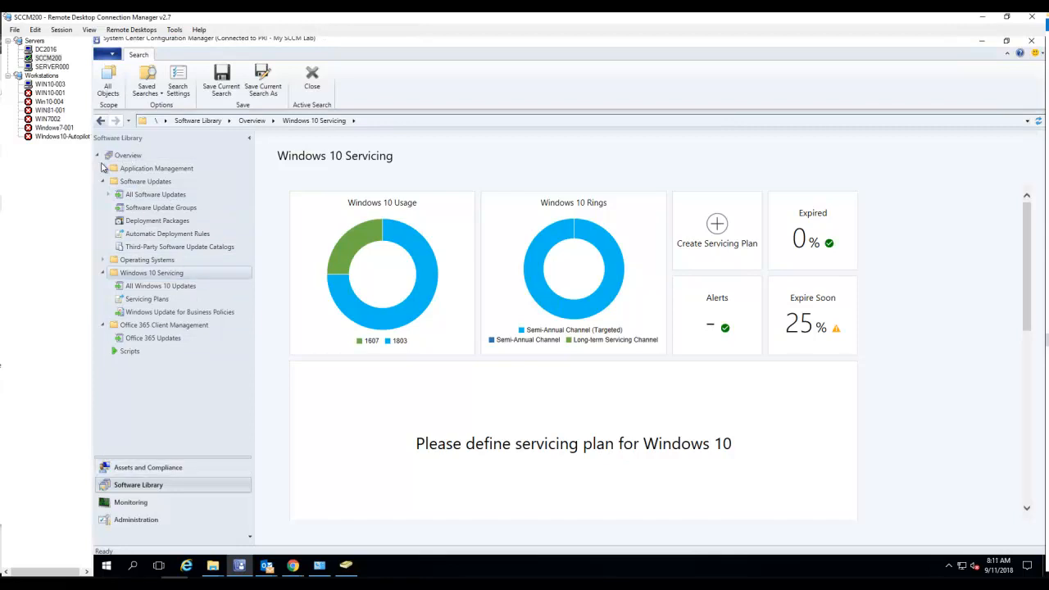
click(156, 168)
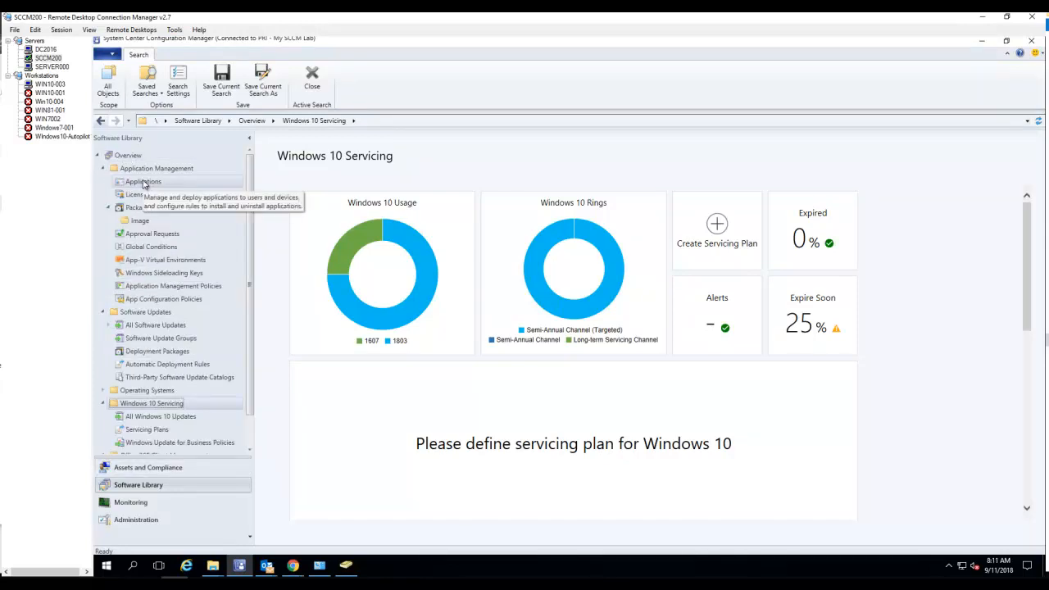
click(143, 181)
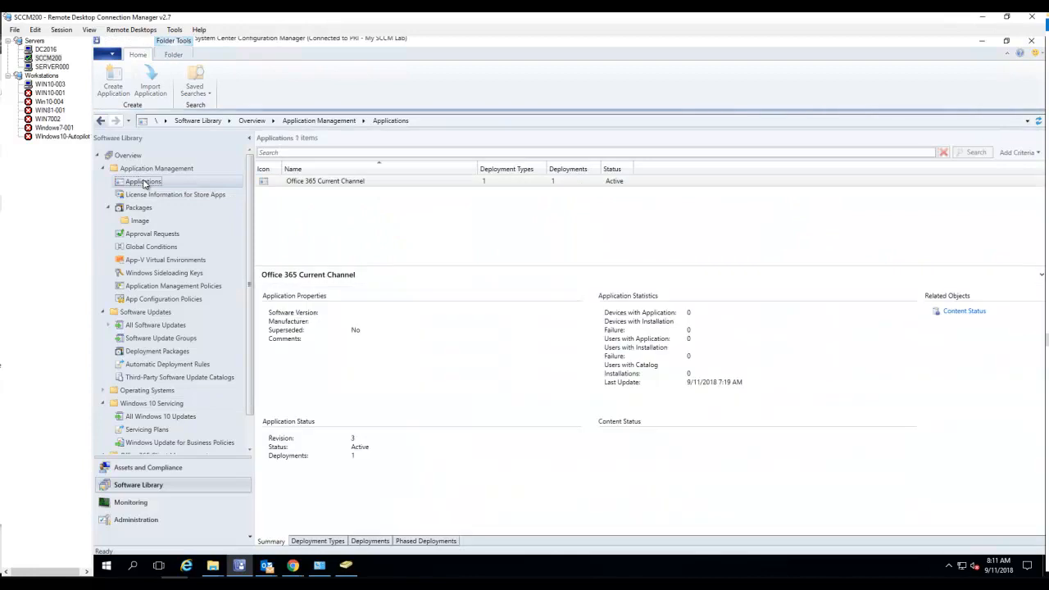
right_click(144, 181)
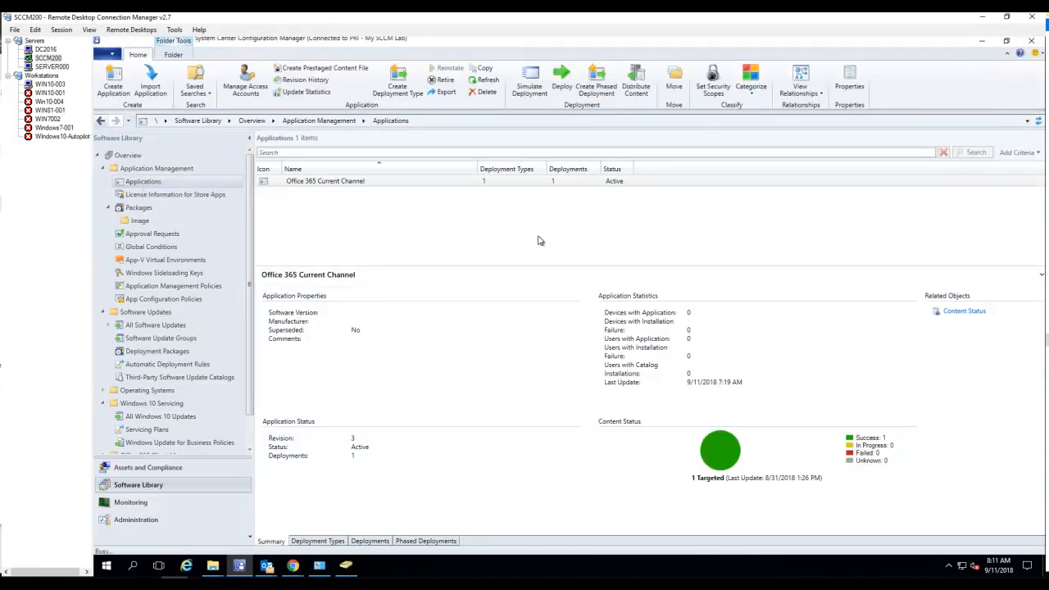
Step: Create a new application from the per-machine MSI in the BlueJeansOutlookAddin share and import its information
click(112, 84)
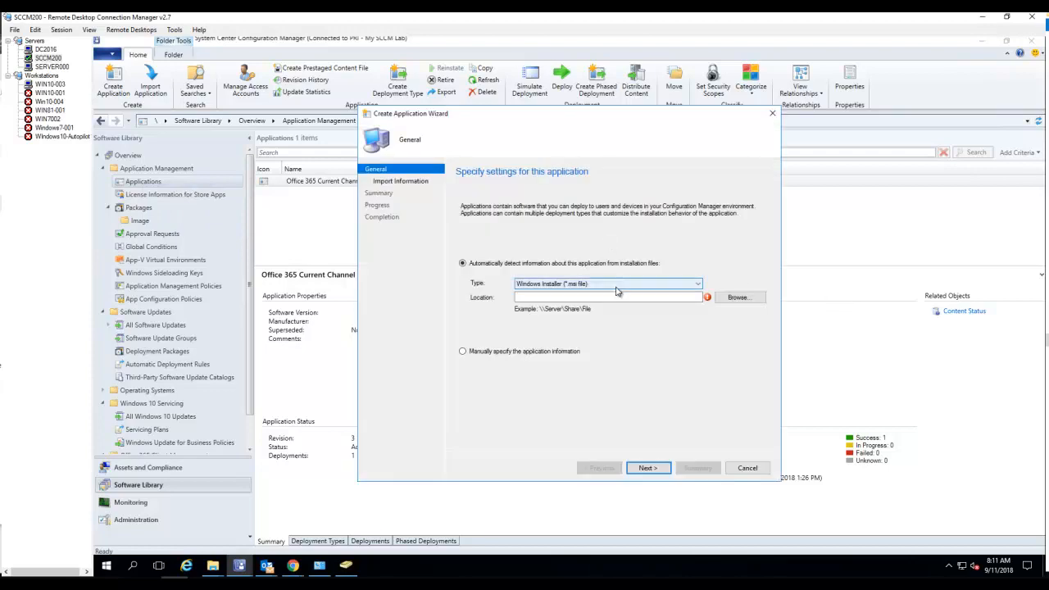
click(606, 296)
text(\\dc2016\Apps\Deploy\BlueJeansOutlookAddin)
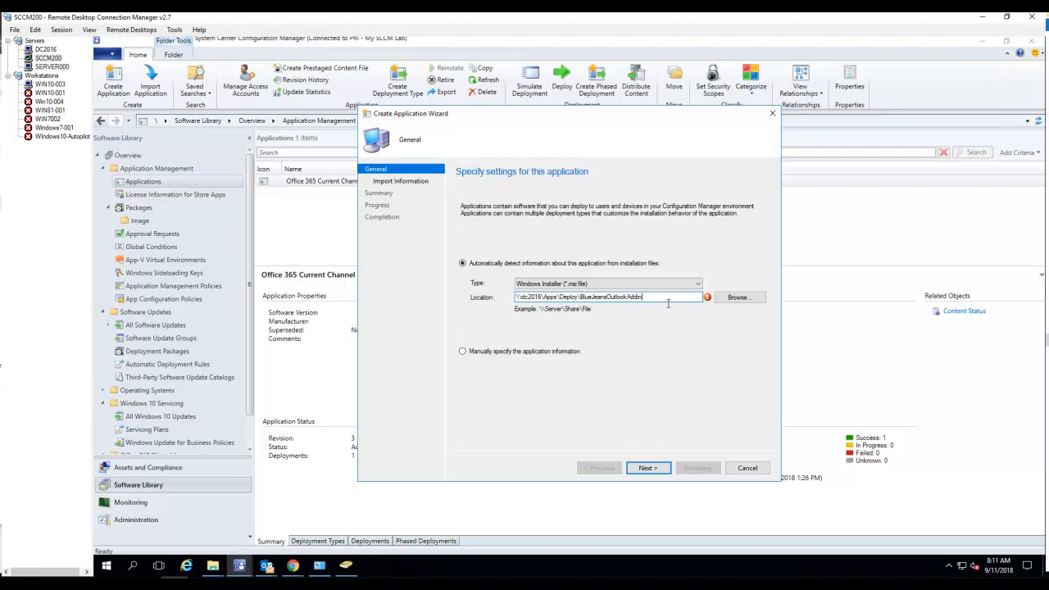
click(739, 296)
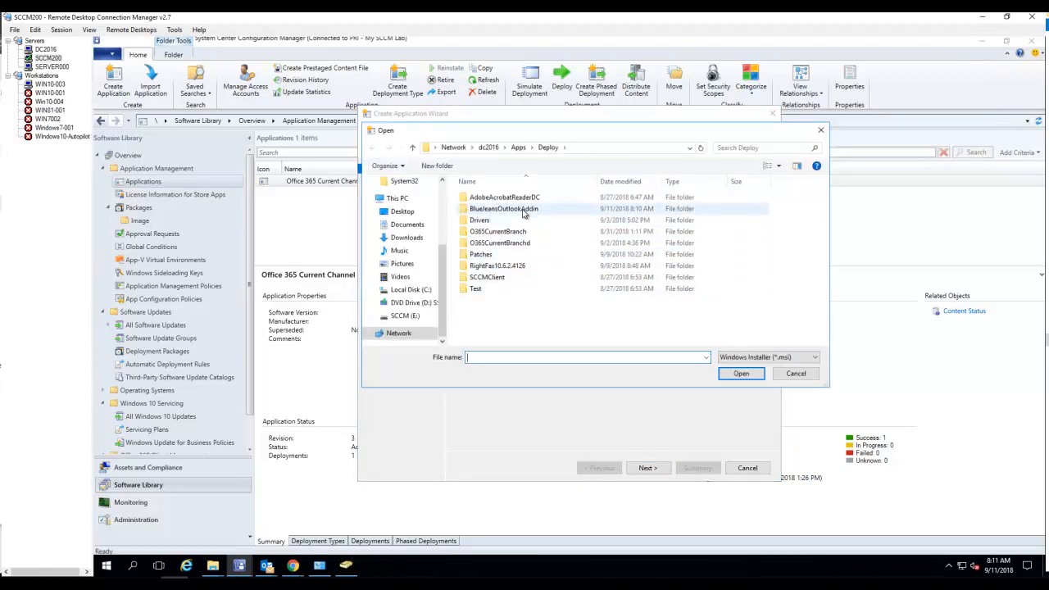
double_click(504, 209)
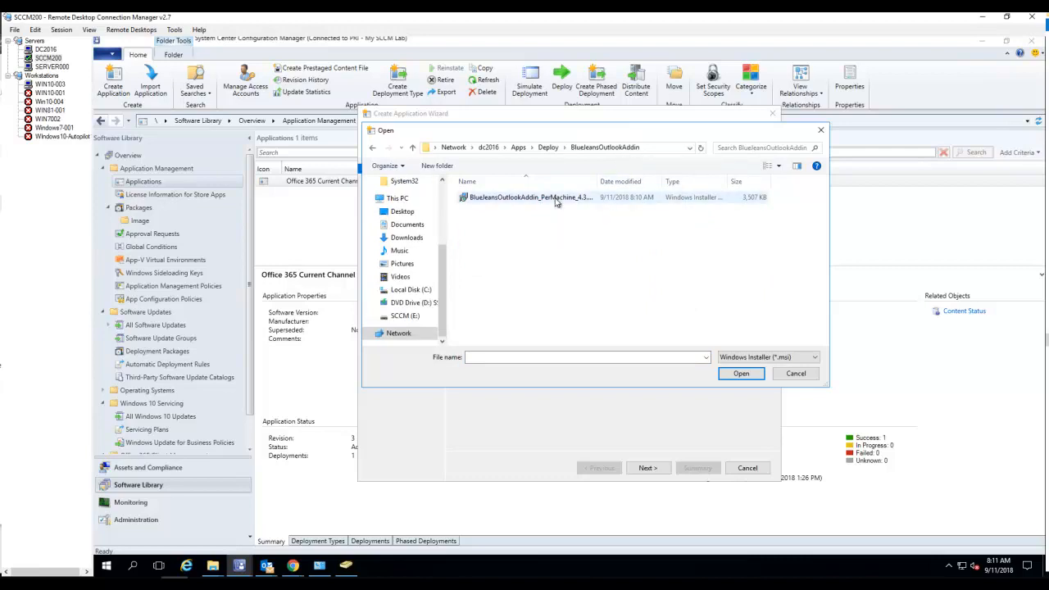
click(740, 373)
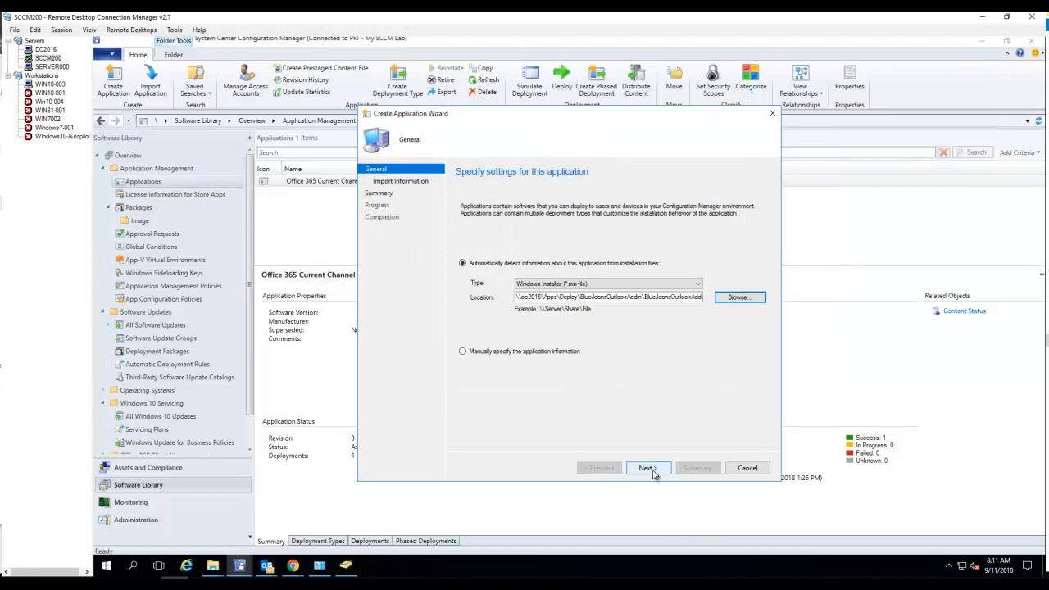
click(647, 467)
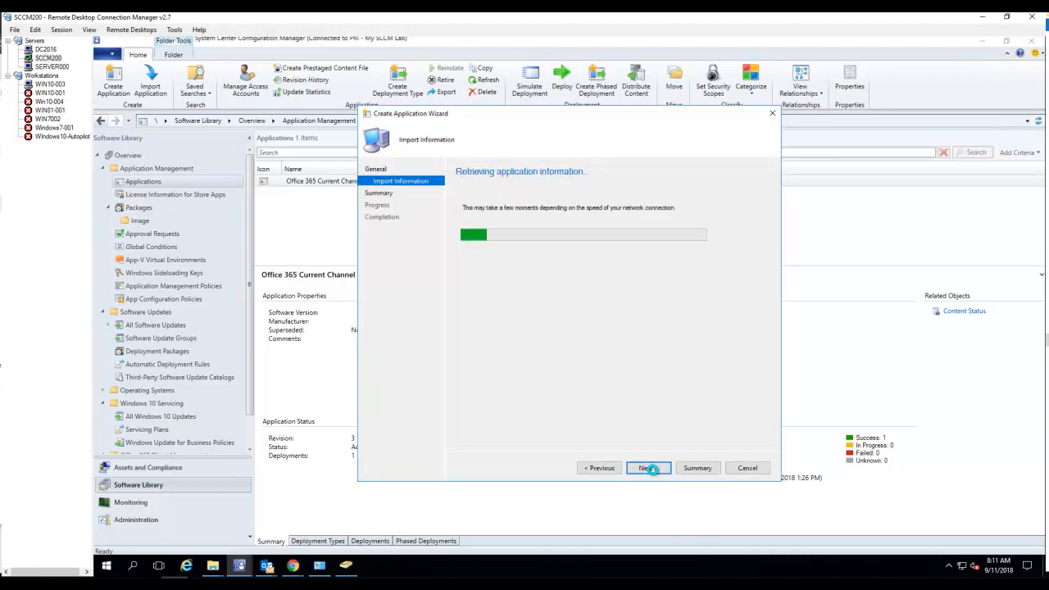
Step: Enter the name Blue Jeans Outlook Addin 4.3 and review the imported installation command
click(647, 468)
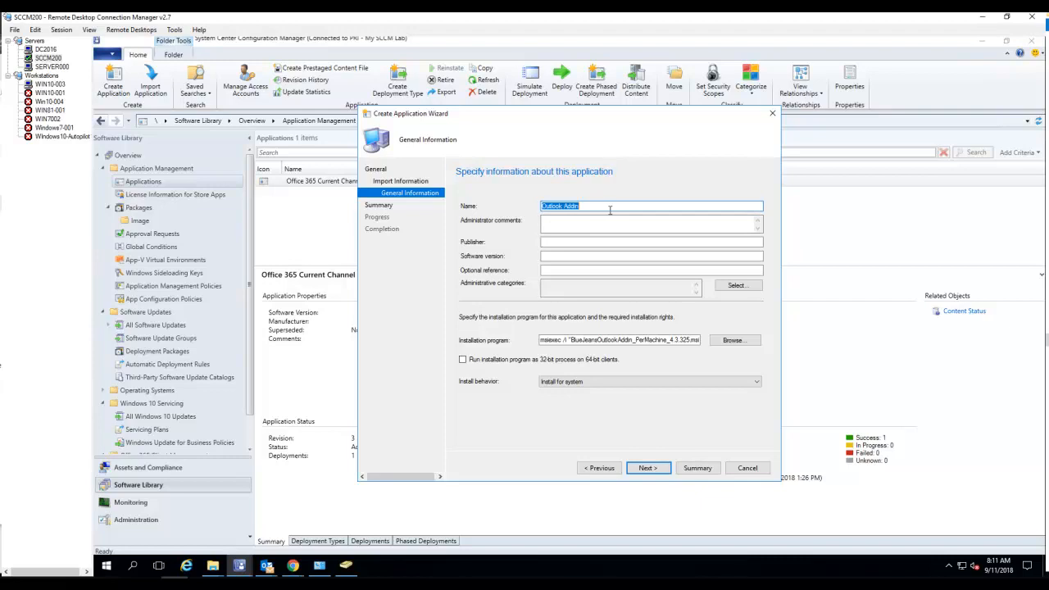
text(\\dc2016\Apps\Deploy\BlueJeansOutlookAddin)
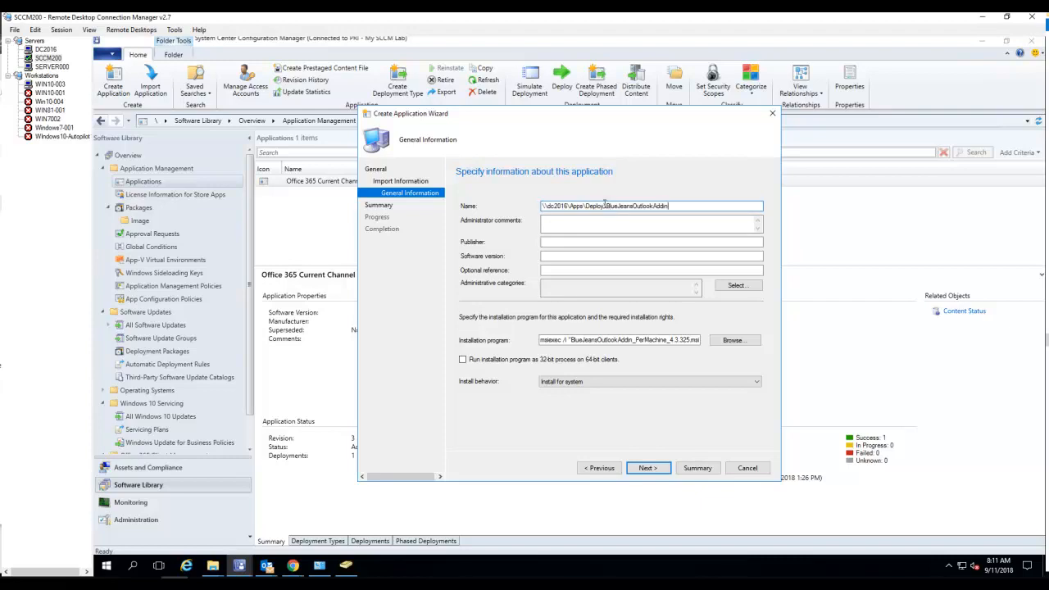
text(BlueJeansOutlookAddin)
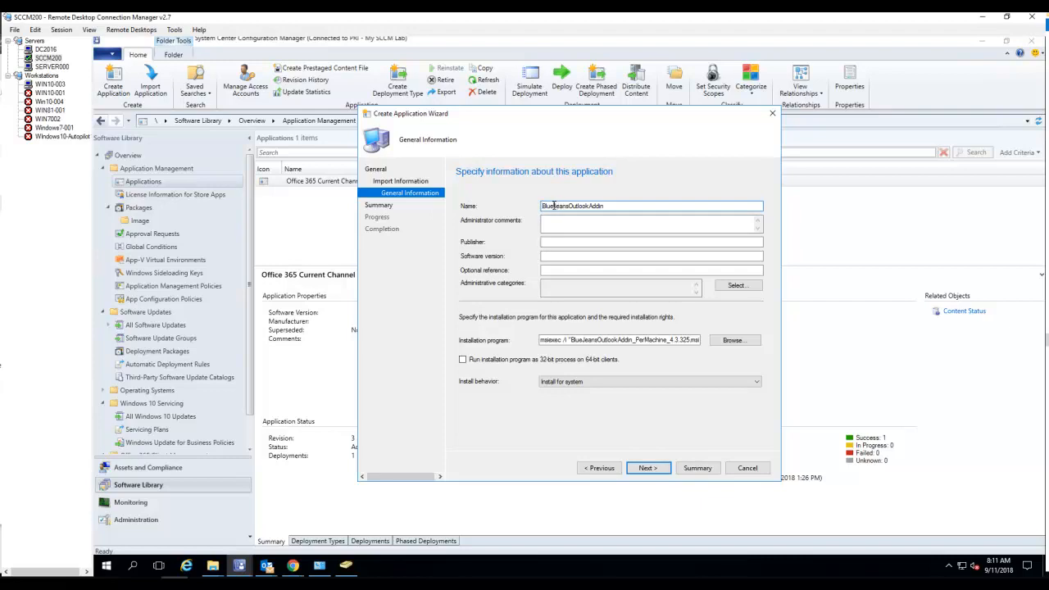
text(Blue Jeans OutlookAddin)
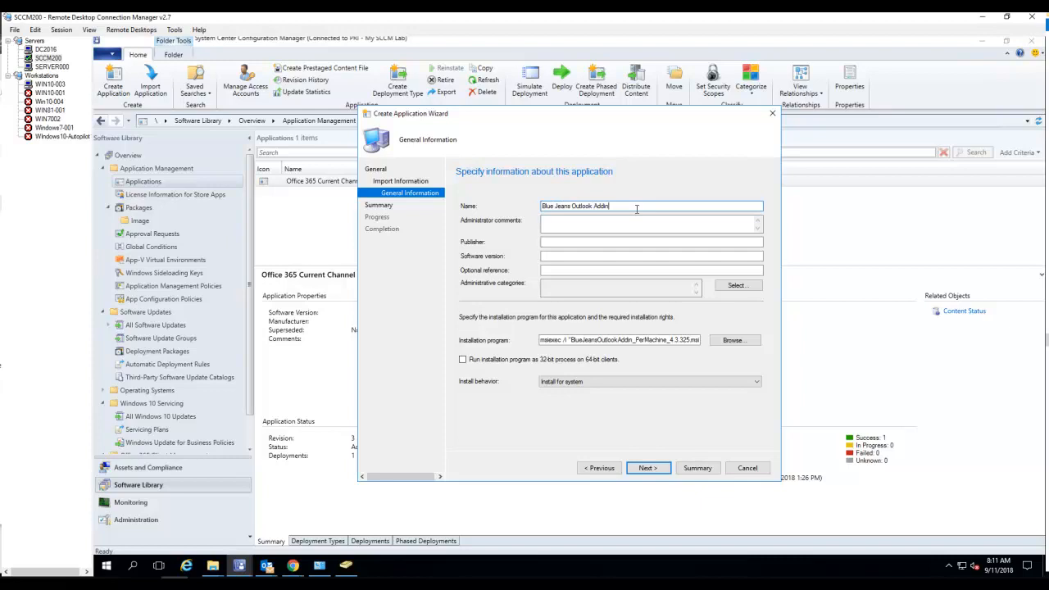
text(4.3)
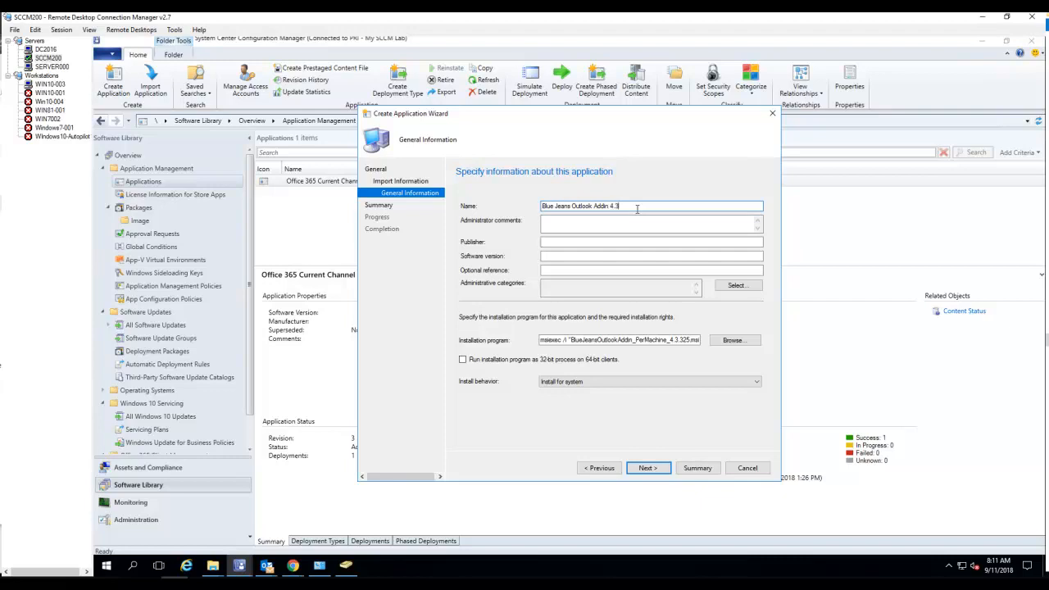
mouse_move(607, 352)
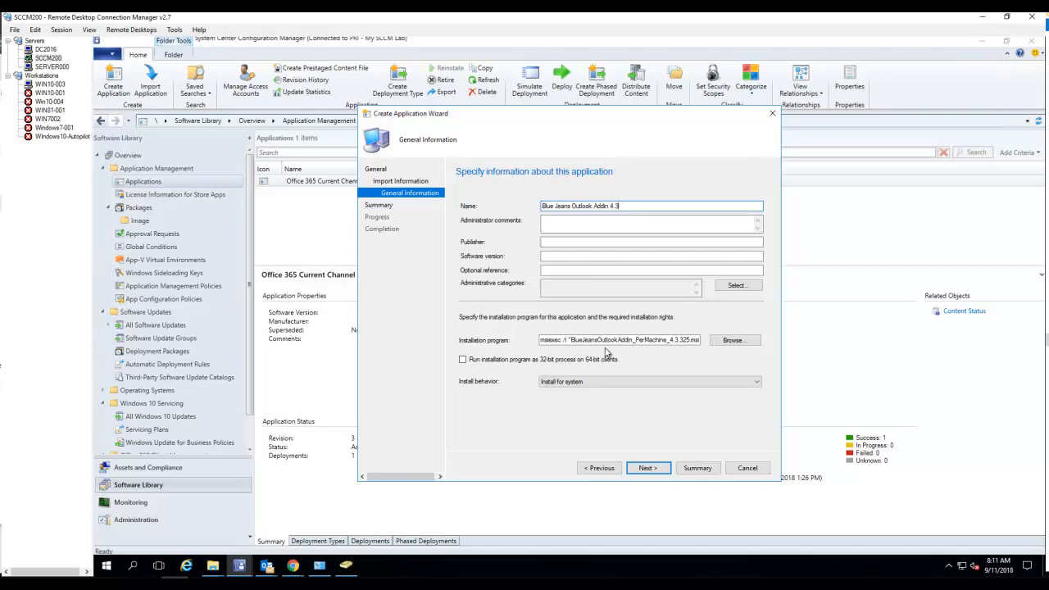
triple_click(619, 340)
text(" /q)
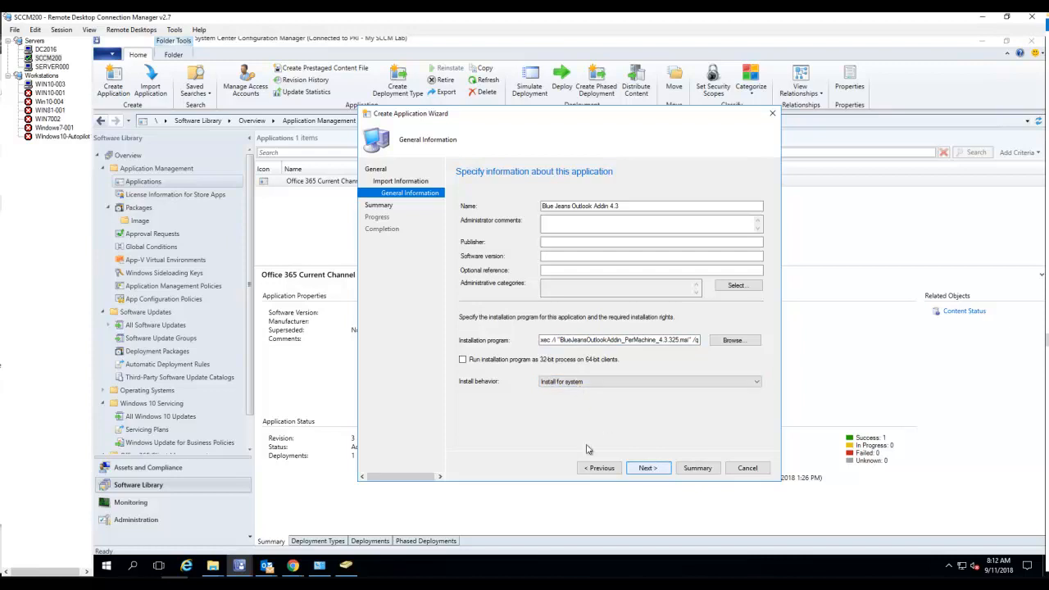
Step: Set publisher Blue Jeans and software version 4.3, leaving administrative categories empty
click(650, 241)
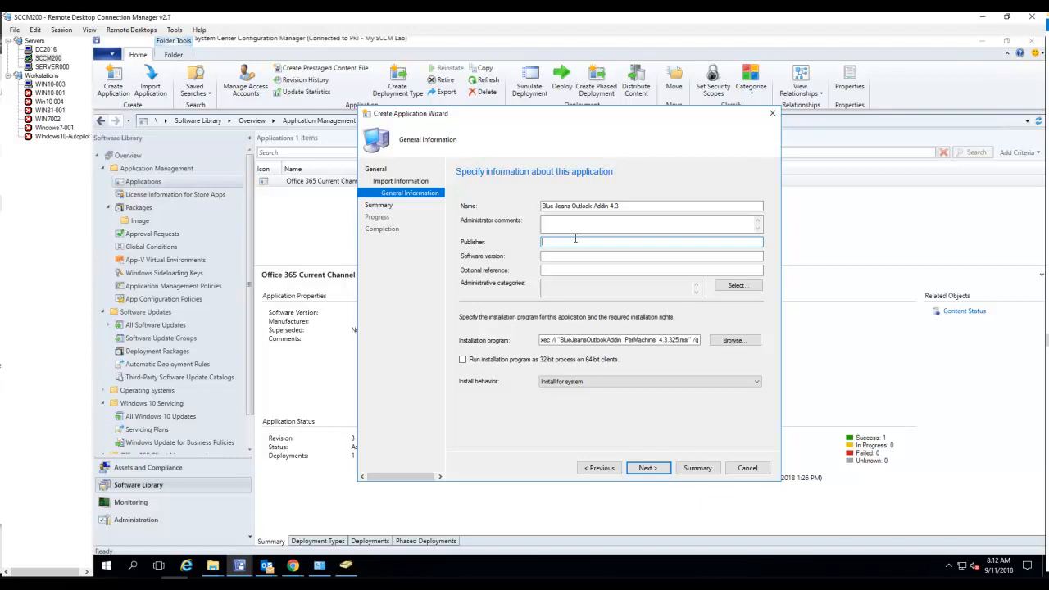
text(Ble)
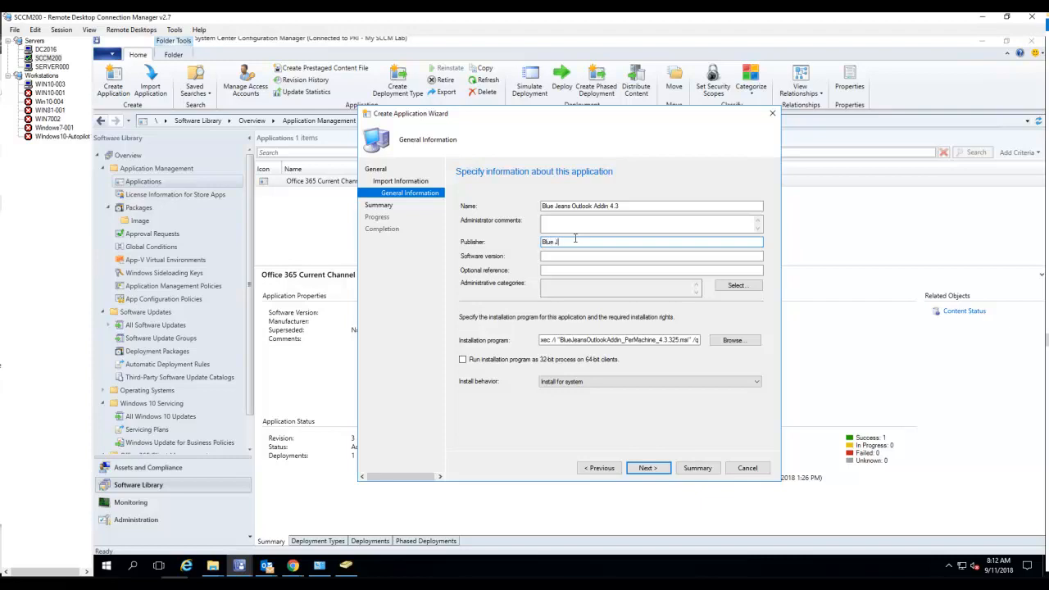
text(eans)
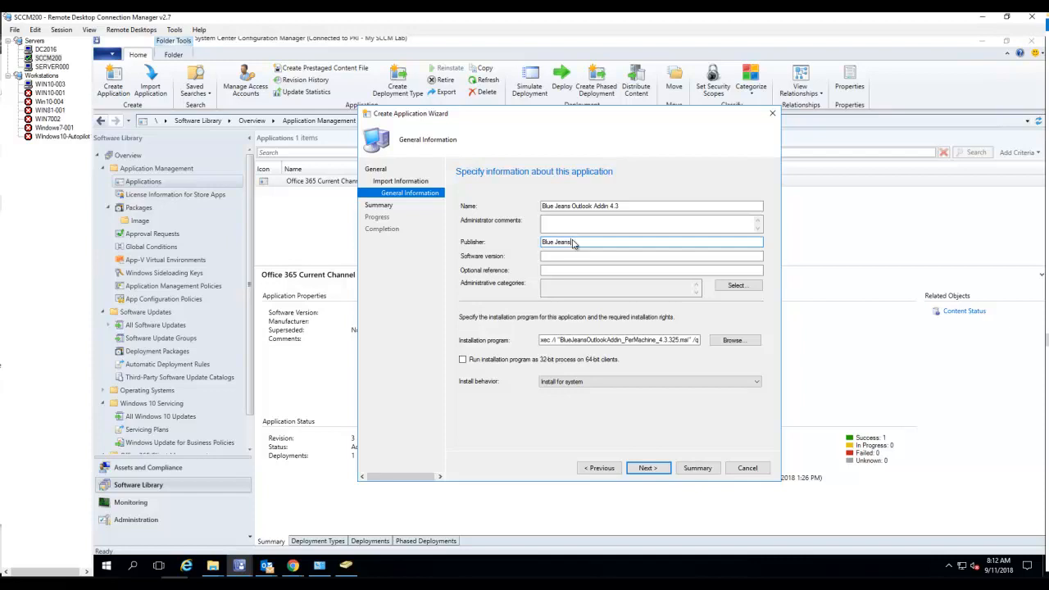
click(650, 256)
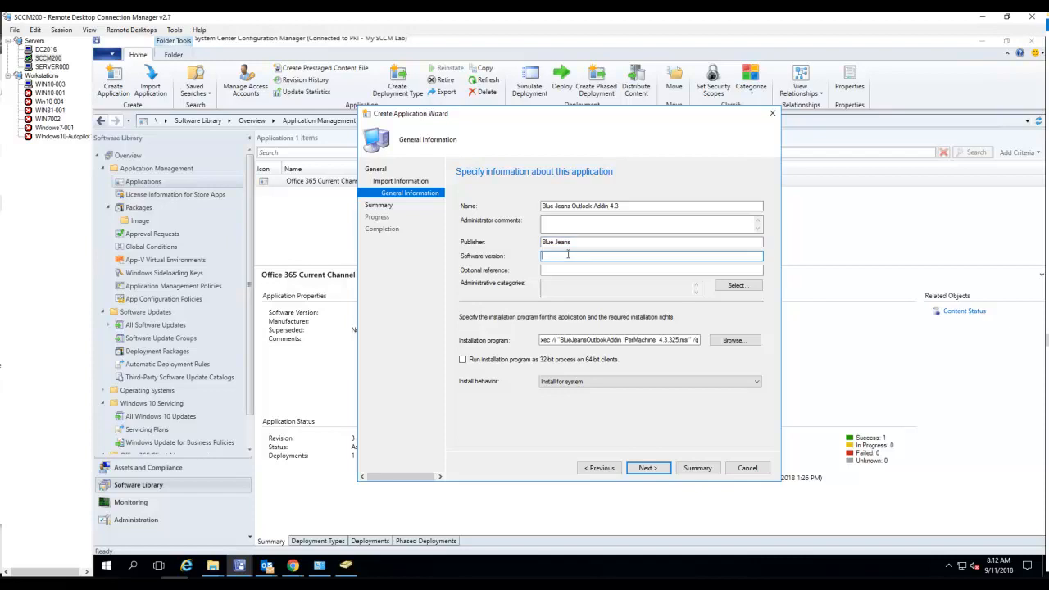
text(4.3)
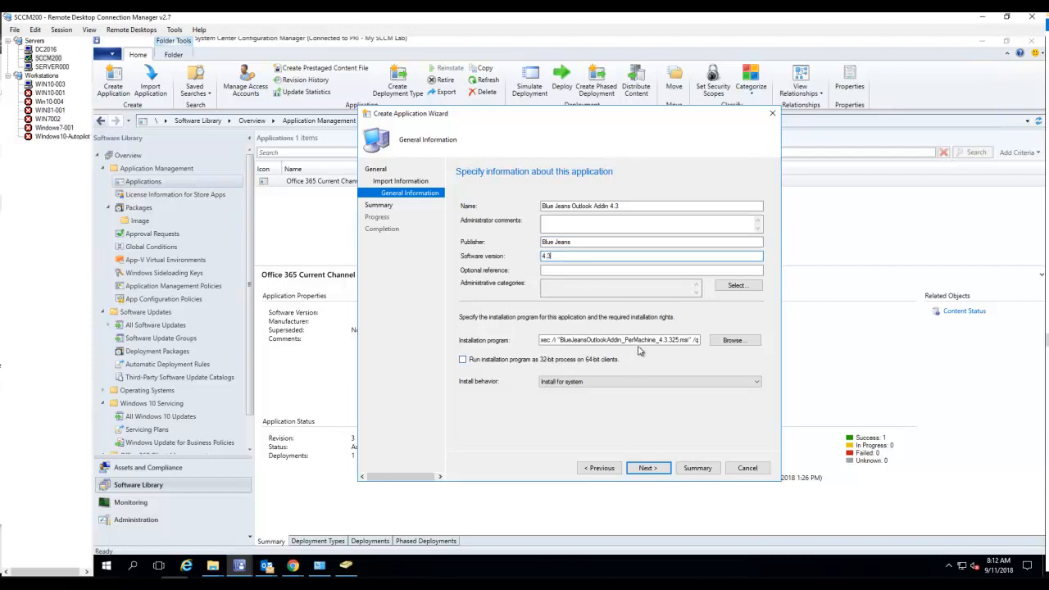
mouse_move(529, 270)
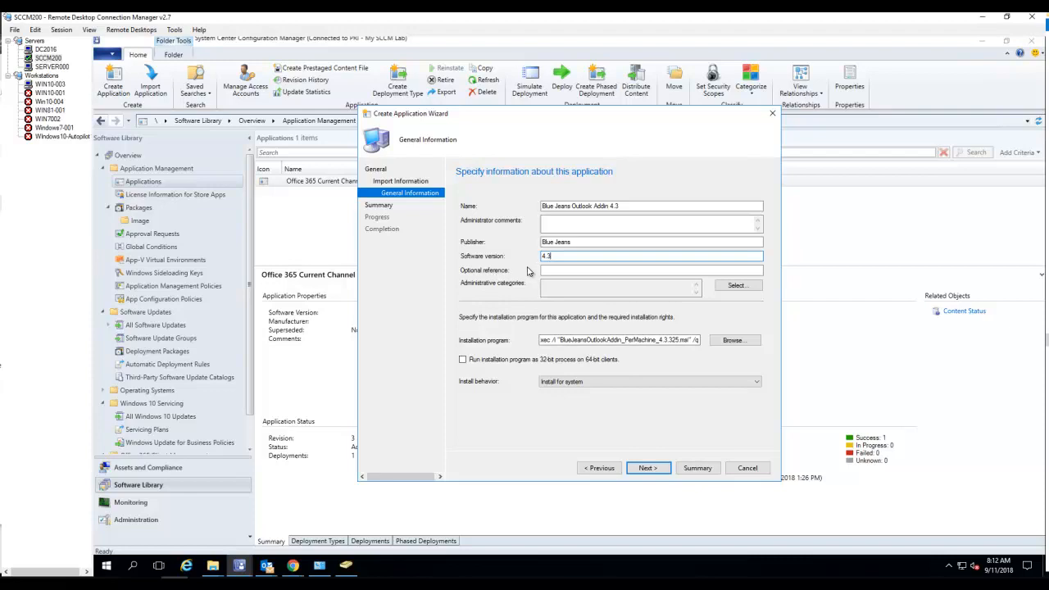
mouse_move(484, 294)
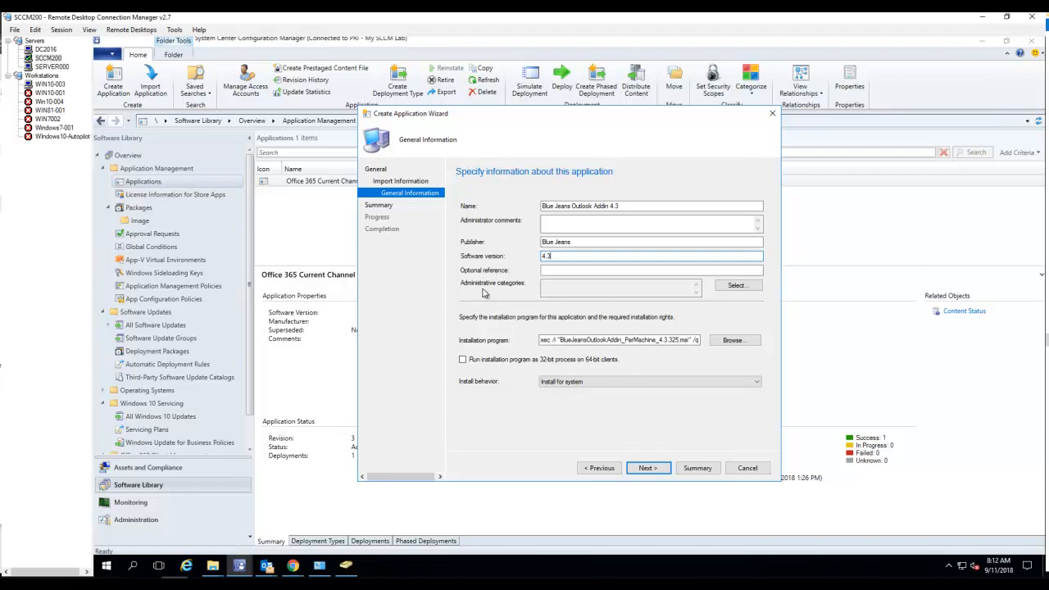
click(736, 285)
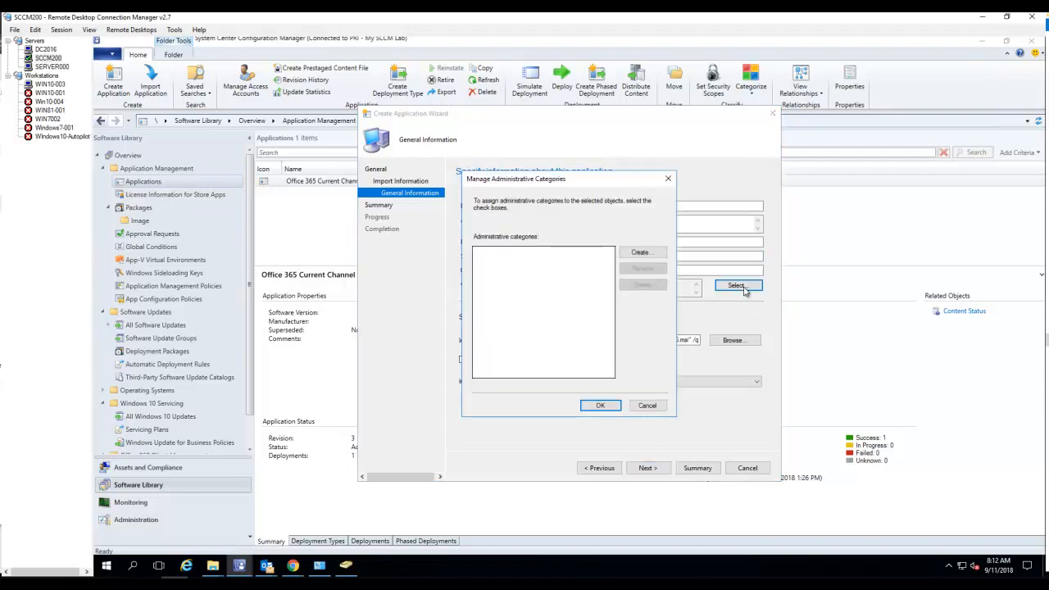
click(647, 405)
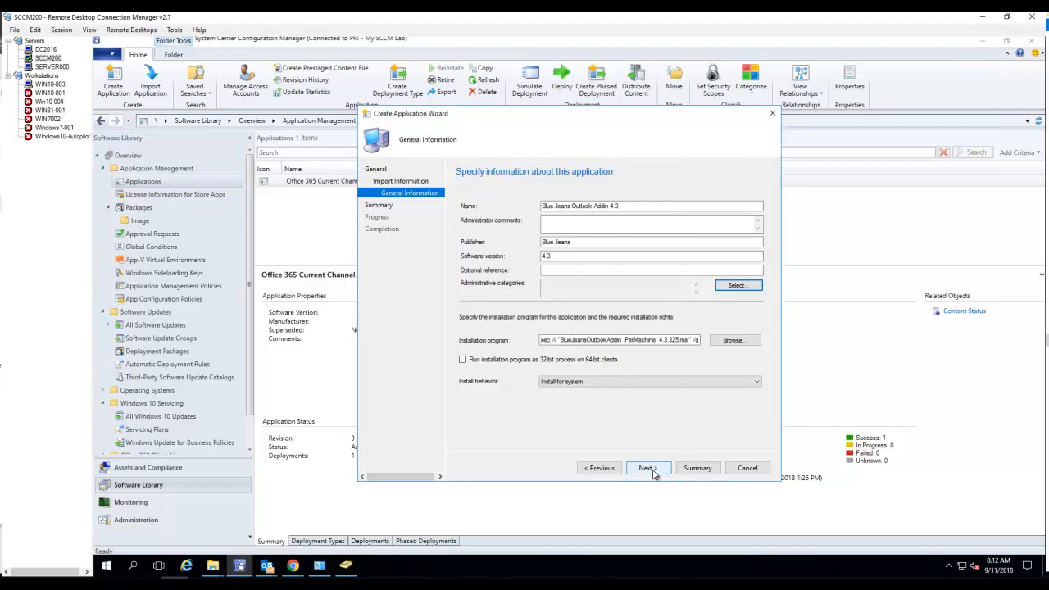
Step: Complete the wizard so Blue Jeans Outlook Addin 4.3 appears in the Applications list
click(648, 468)
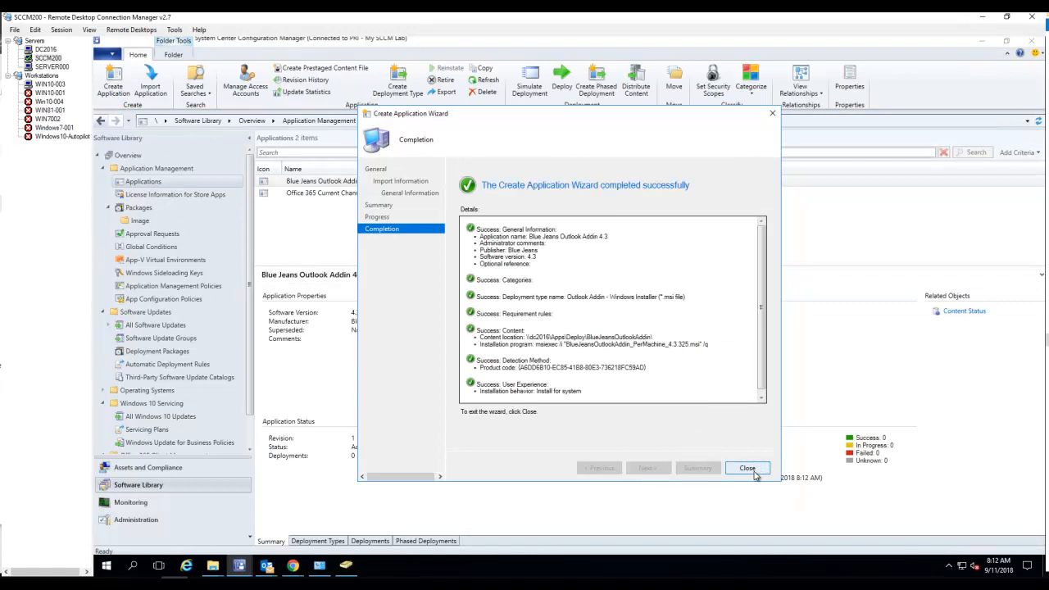
click(746, 468)
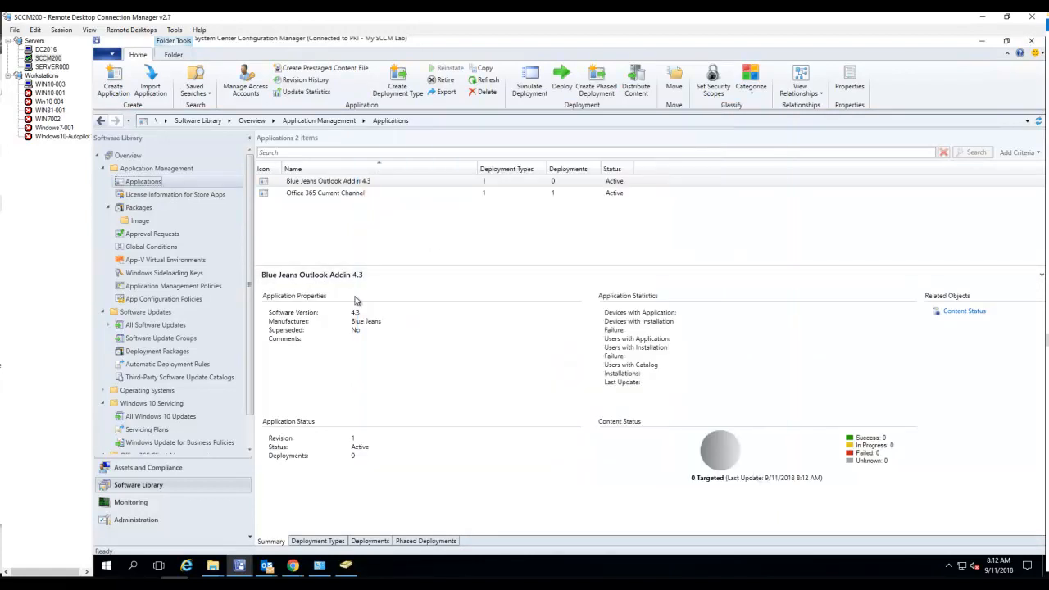
Step: Start Distribute Content for the new application, then cancel it
right_click(327, 181)
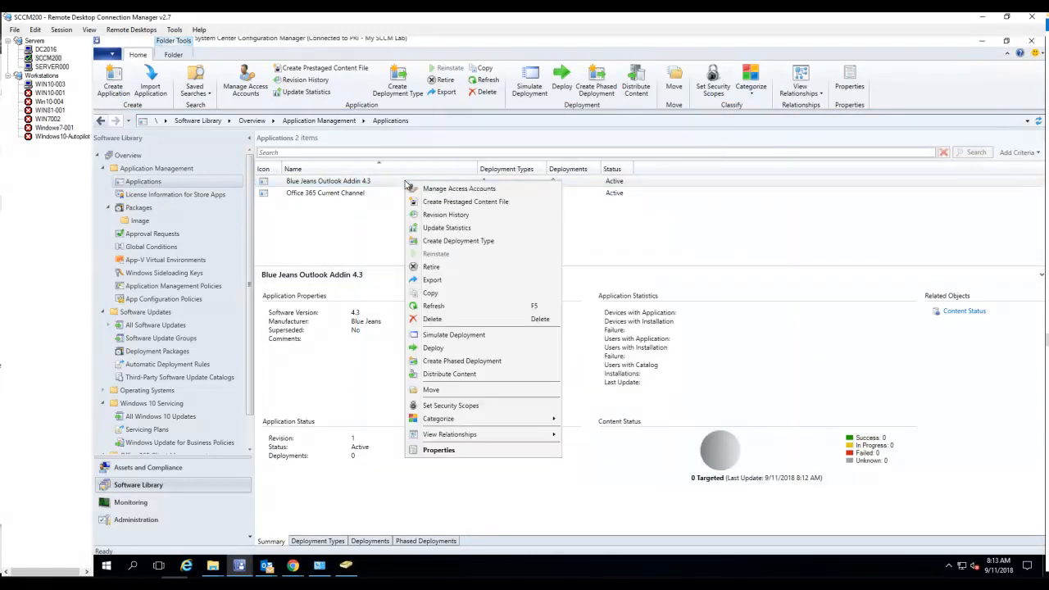
mouse_move(449, 374)
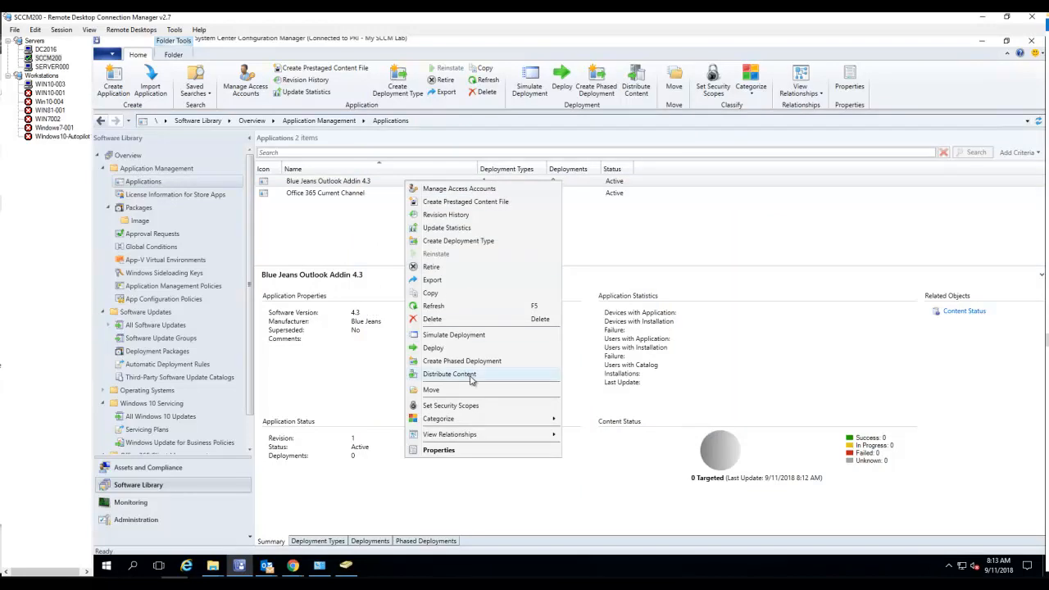
click(449, 373)
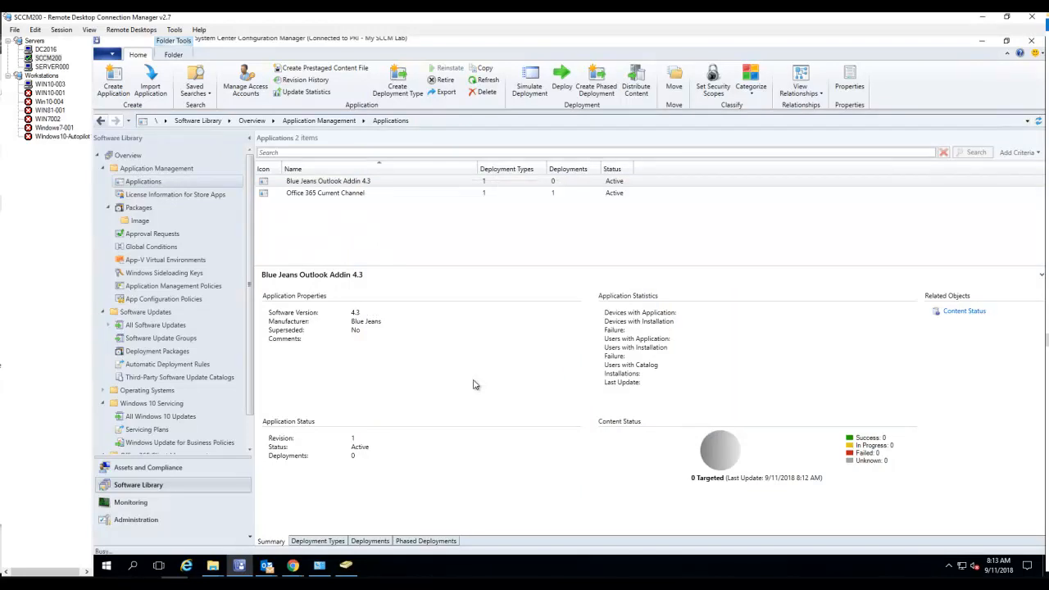
click(636, 82)
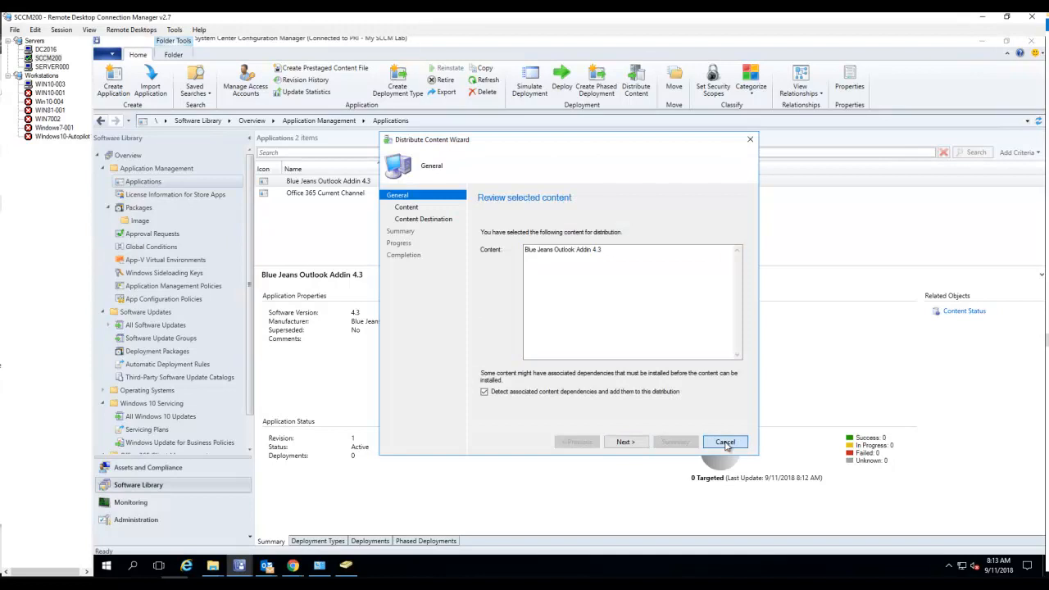
click(725, 442)
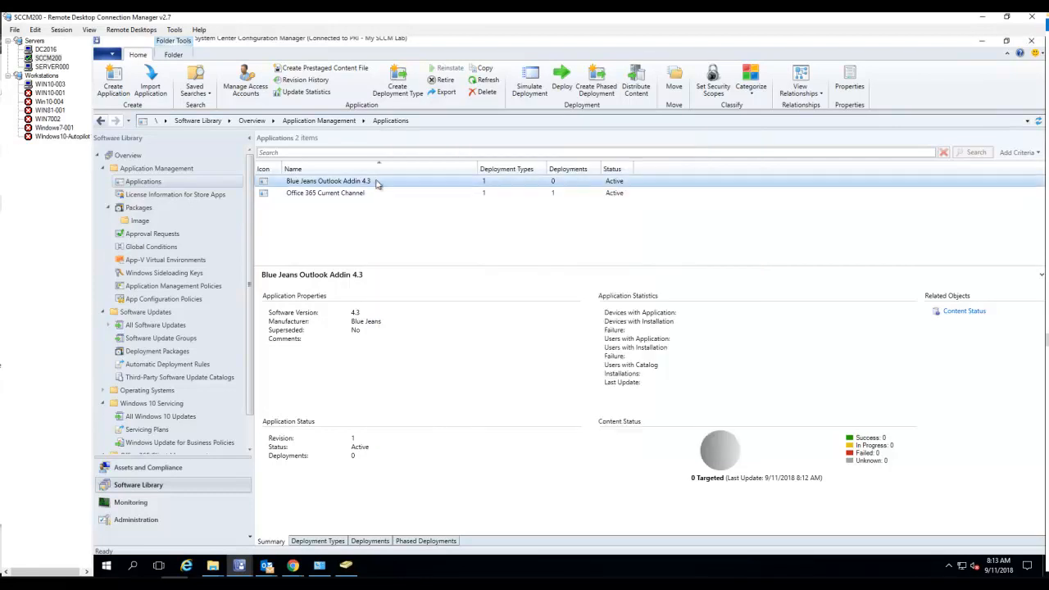
Step: Distribute the add-in's content to the SCCM200.O365TECHGUY.LOCAL distribution point
right_click(328, 180)
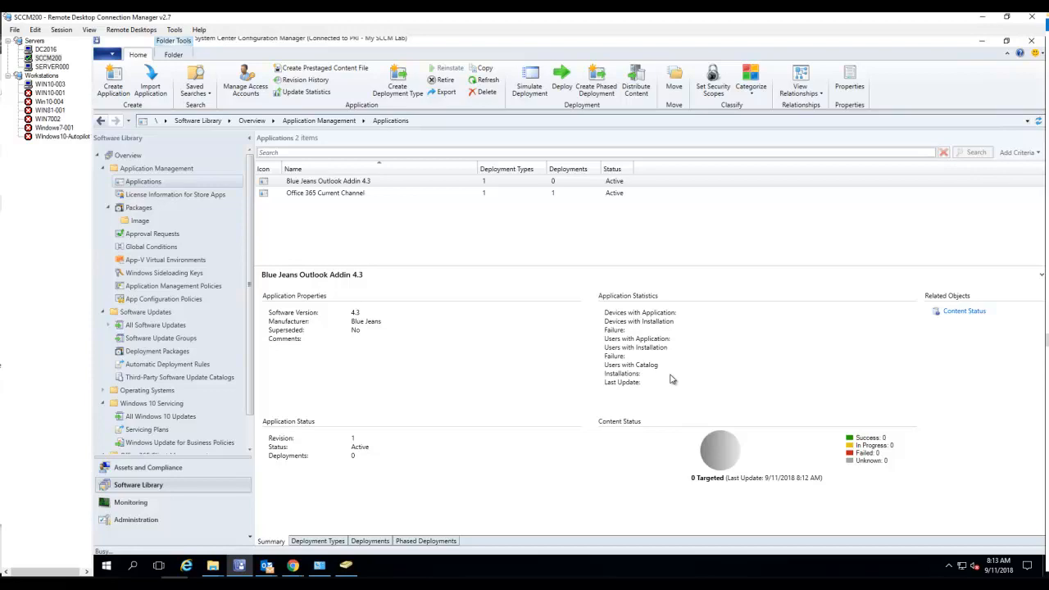
click(636, 79)
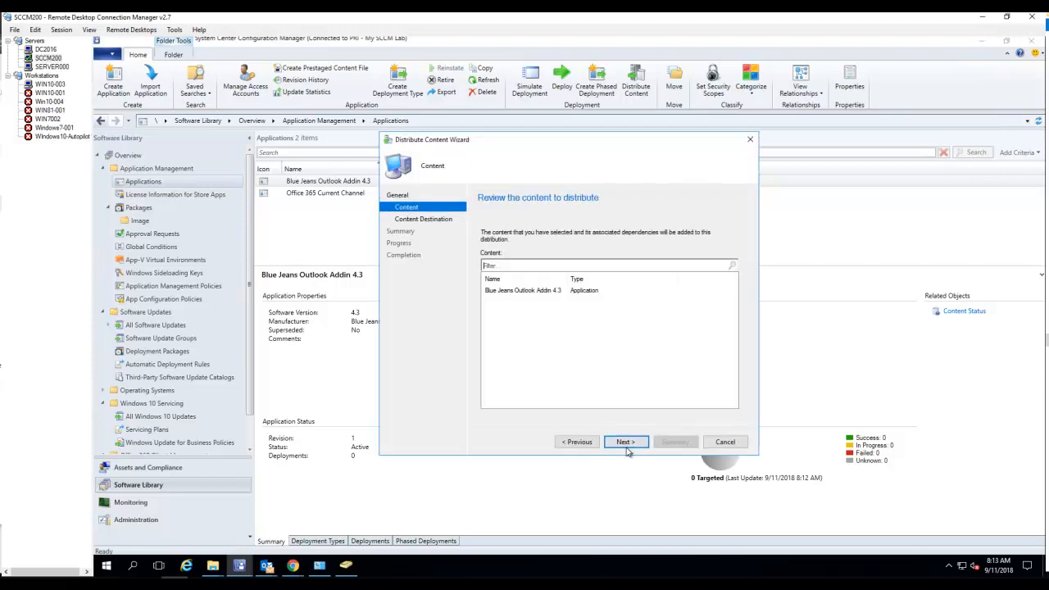
click(626, 441)
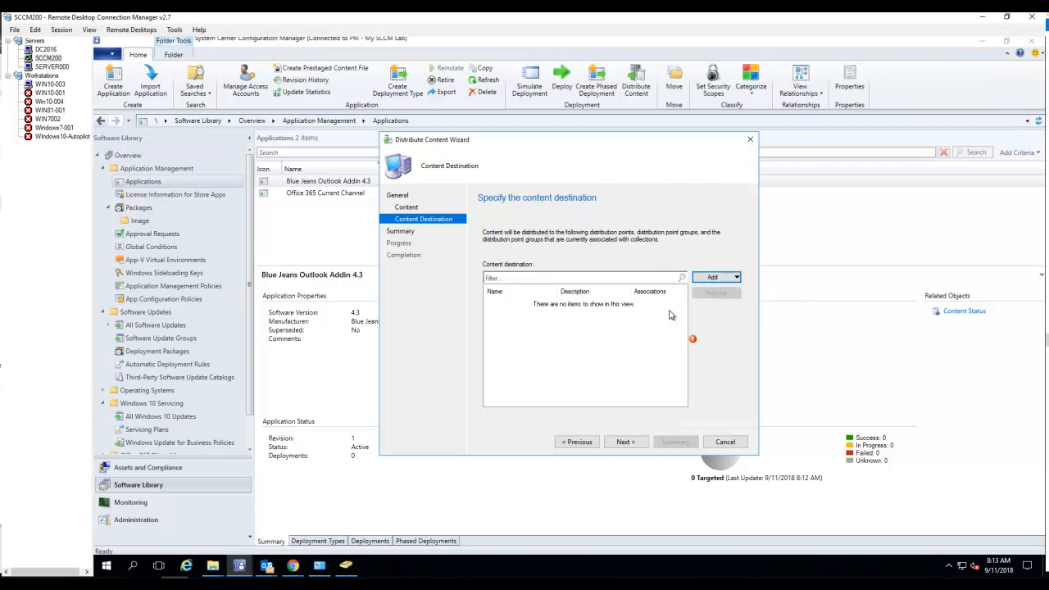
click(709, 276)
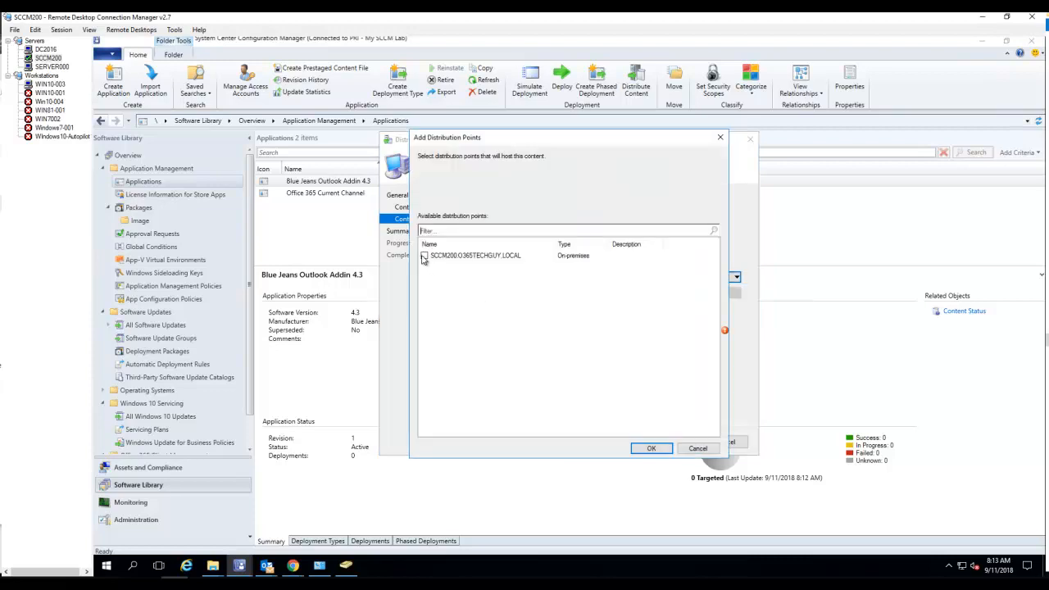
click(650, 448)
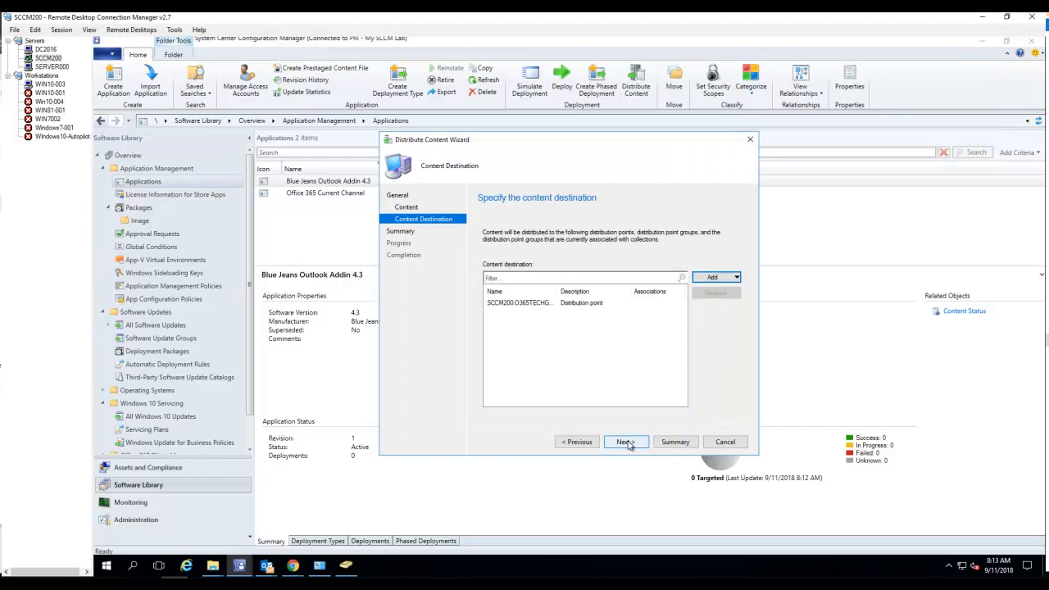
click(626, 442)
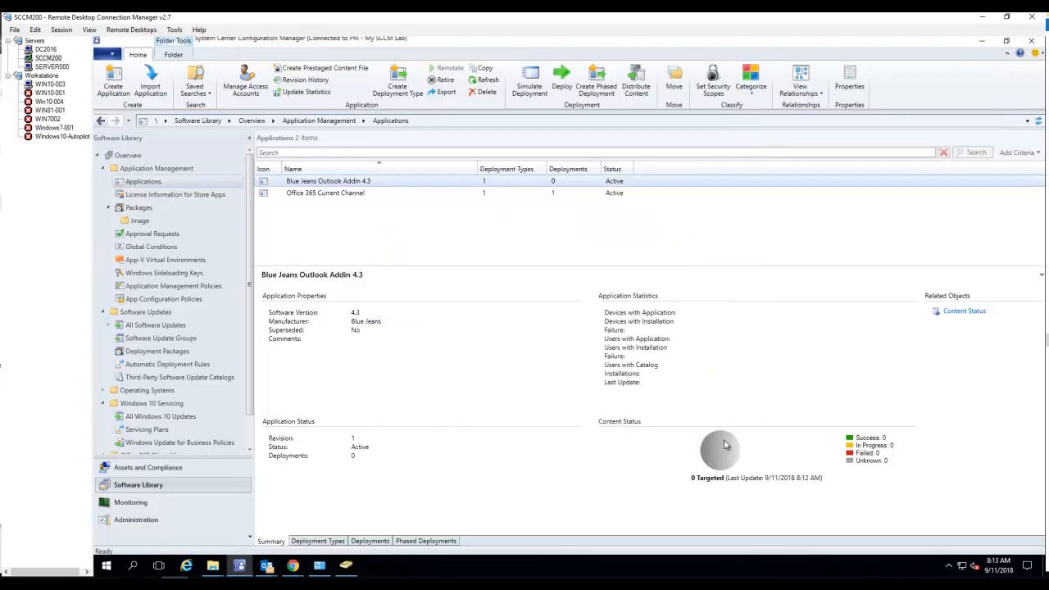
Step: Begin deploying the add-in to the All Desktop and Server Clients device collection
right_click(328, 180)
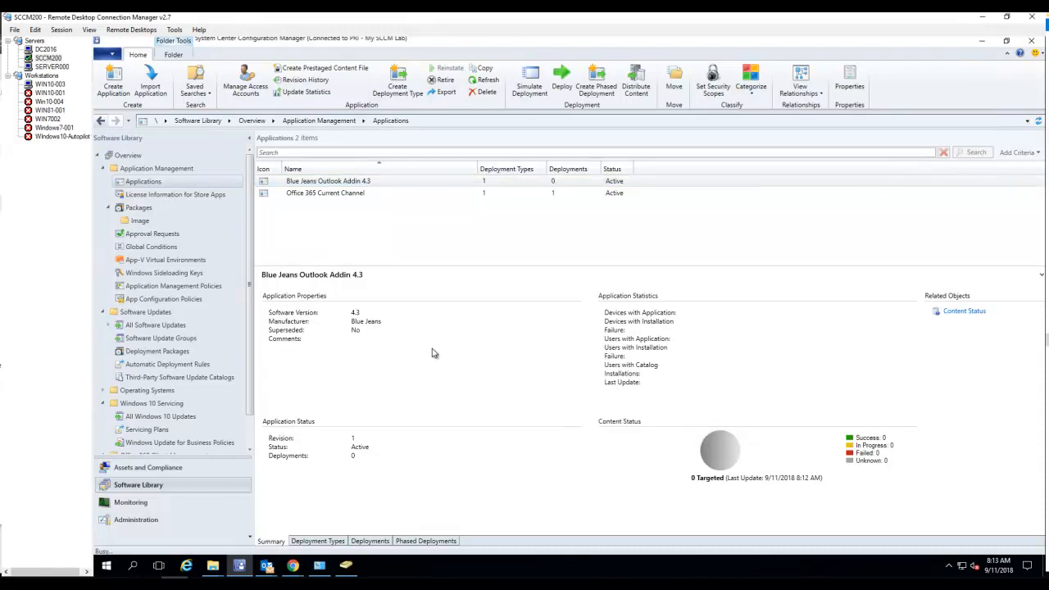
click(562, 80)
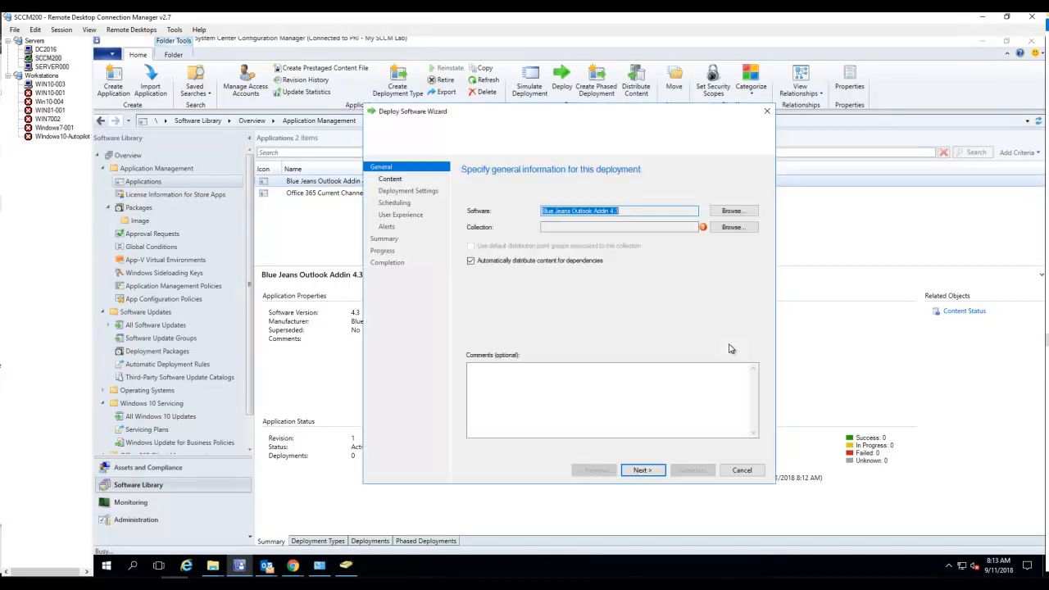
click(732, 227)
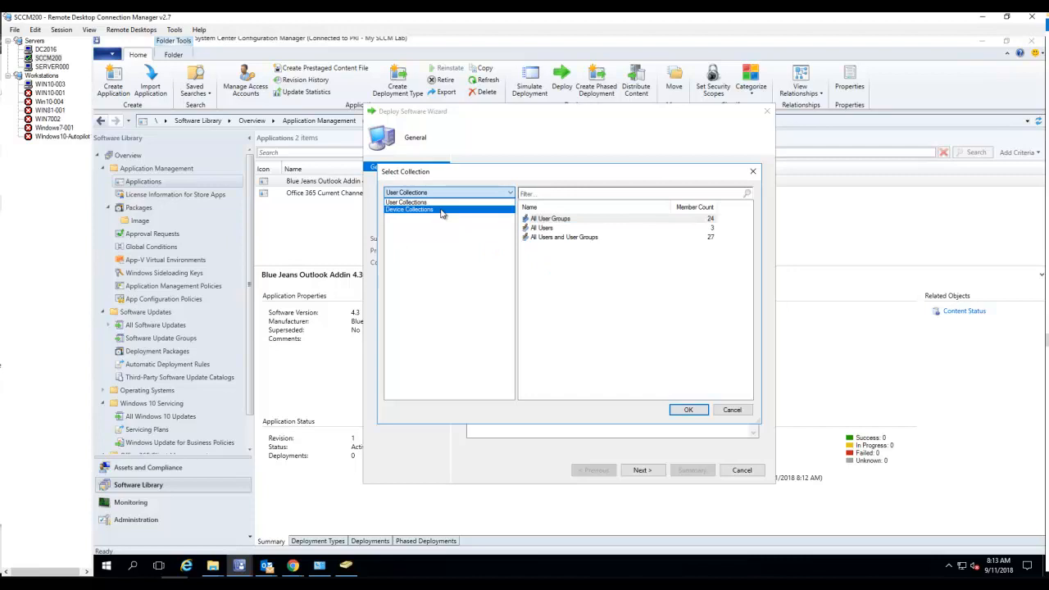
click(409, 209)
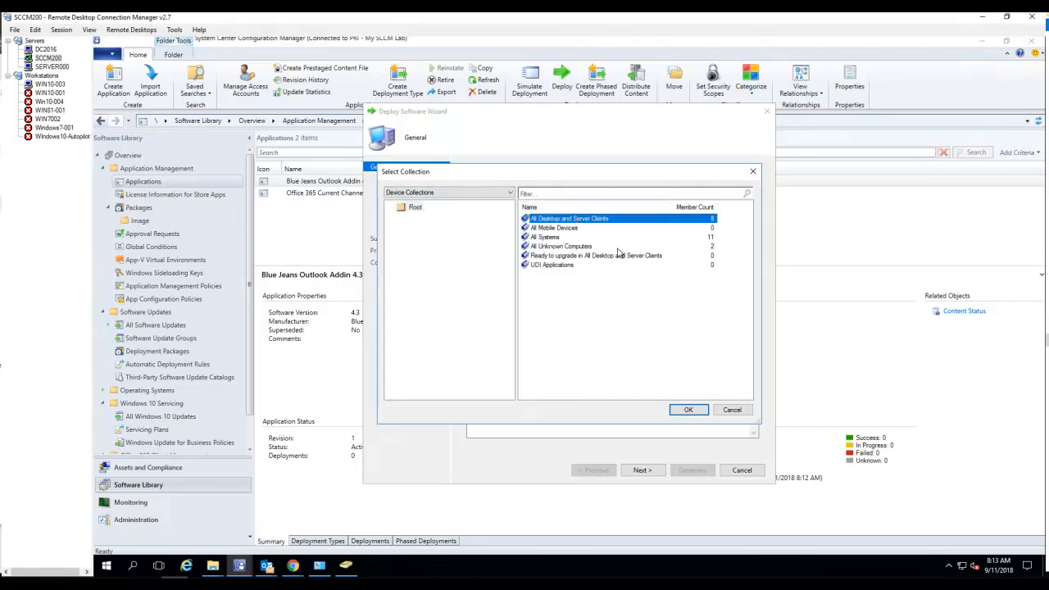
click(689, 409)
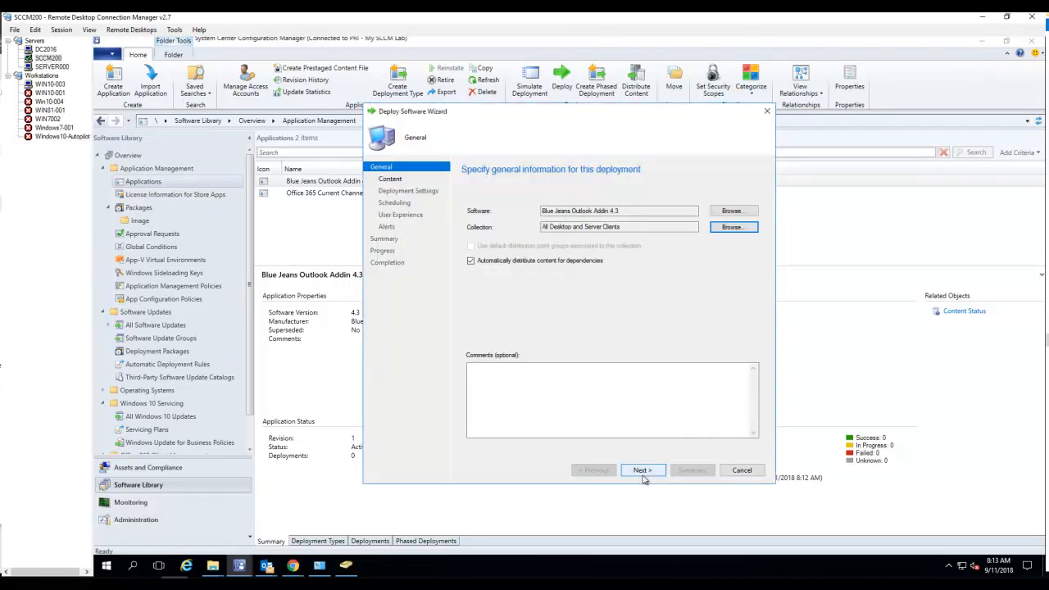
click(643, 469)
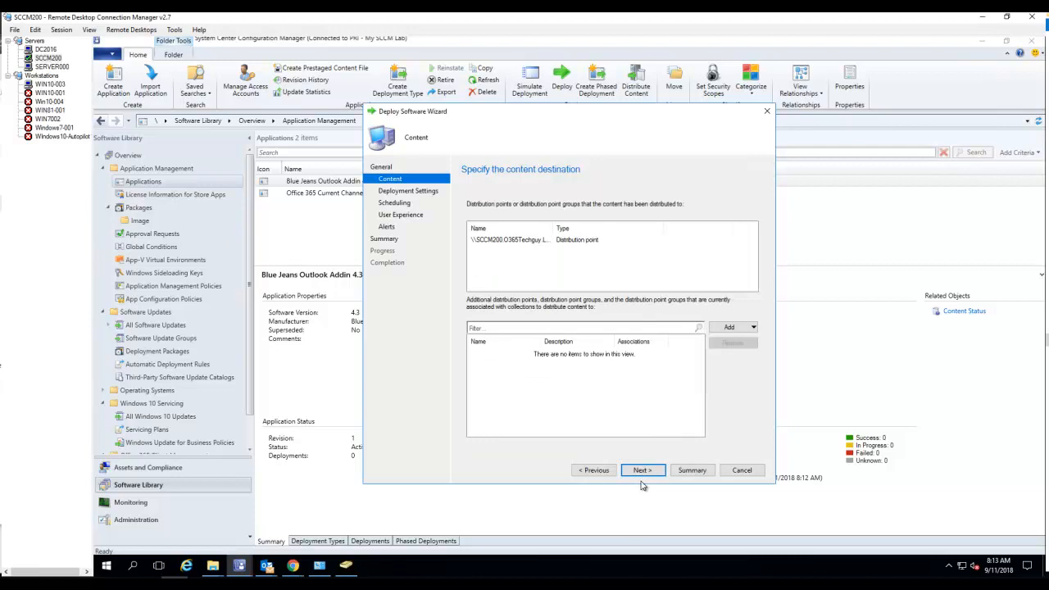
Step: Keep Action Install and Purpose Available, accept default scheduling, user experience and alerts, and finish the deployment
click(643, 470)
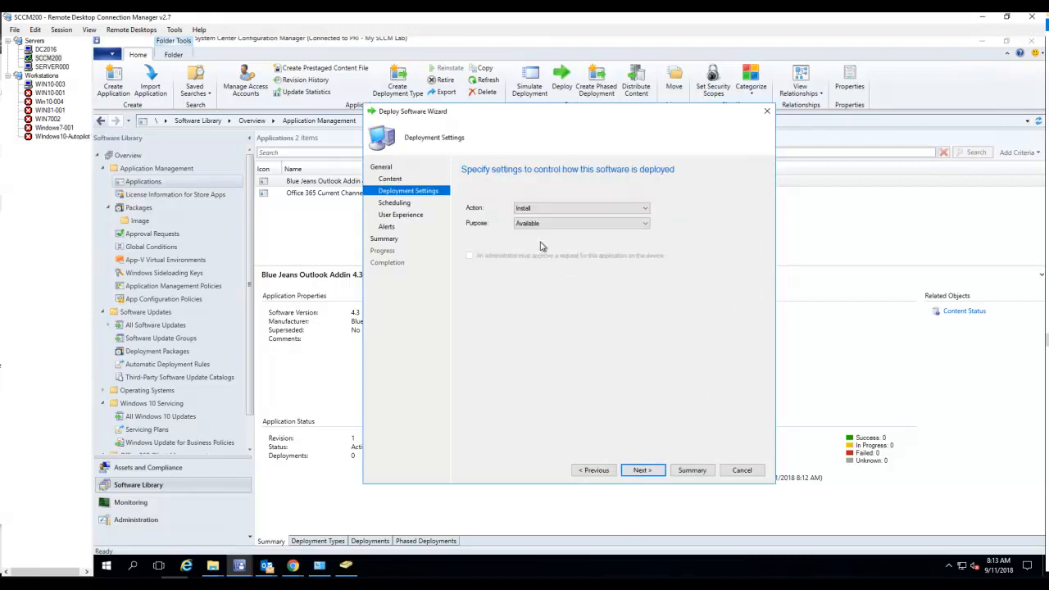
mouse_move(525, 238)
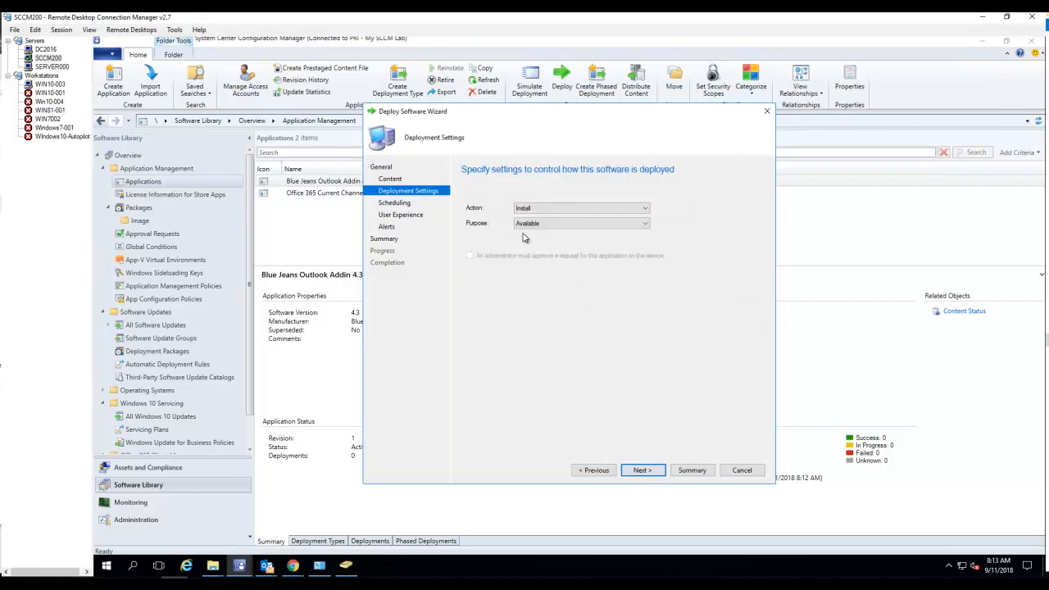
mouse_move(660, 358)
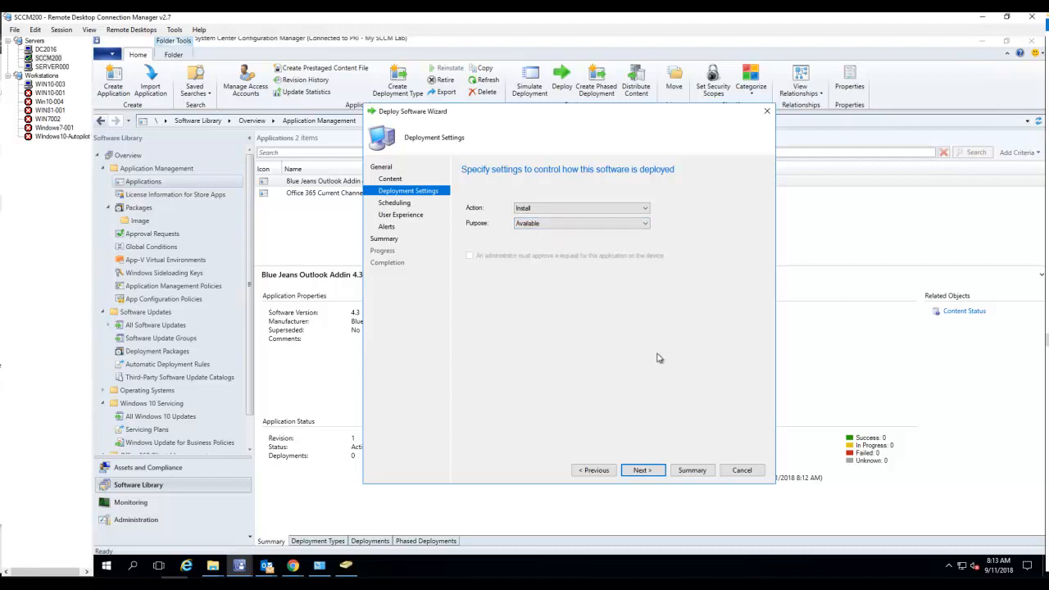
mouse_move(615, 322)
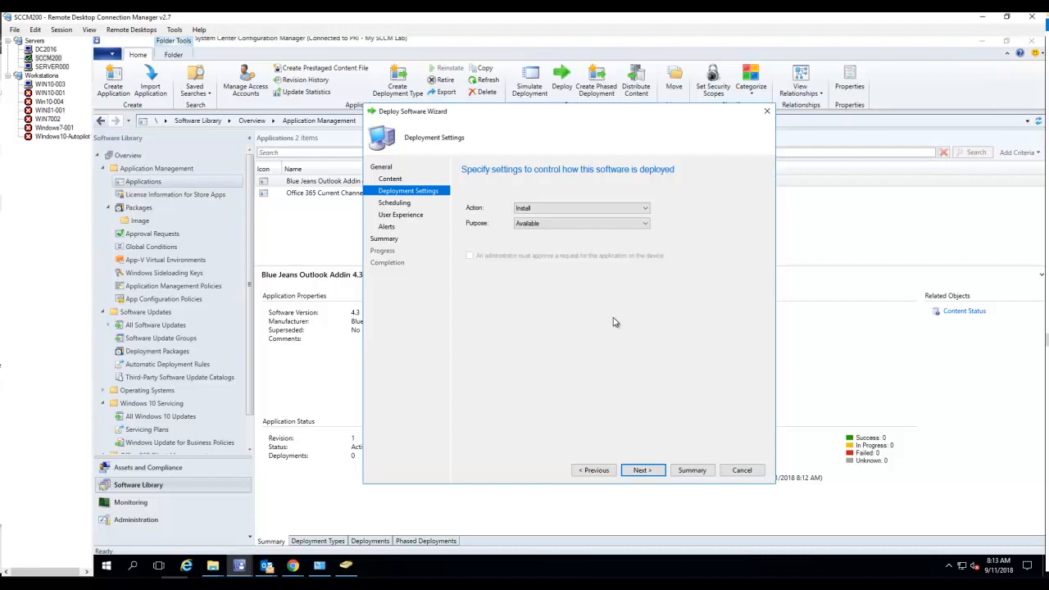
mouse_move(563, 260)
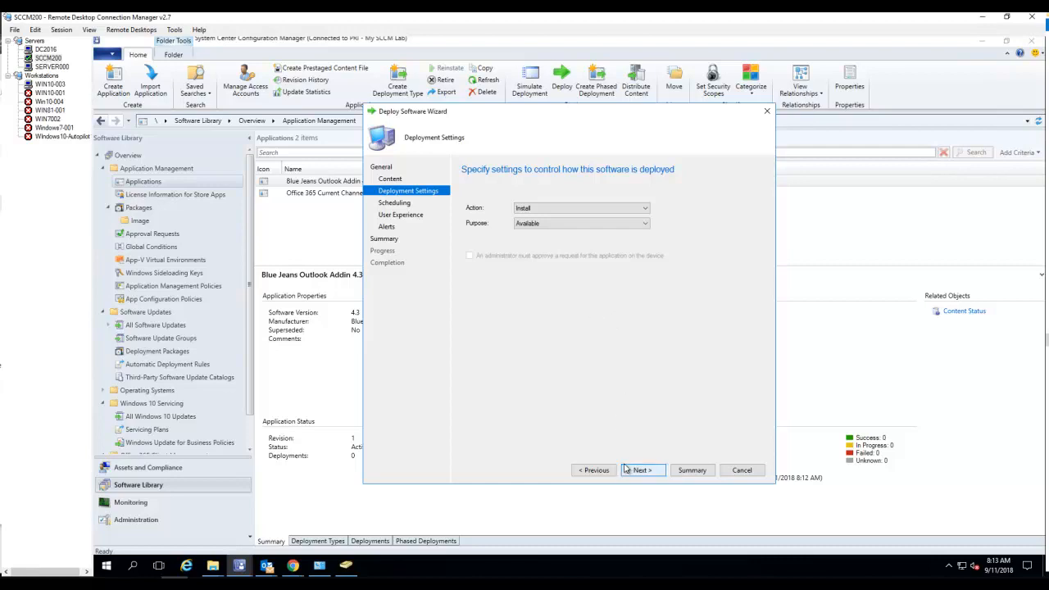
click(642, 470)
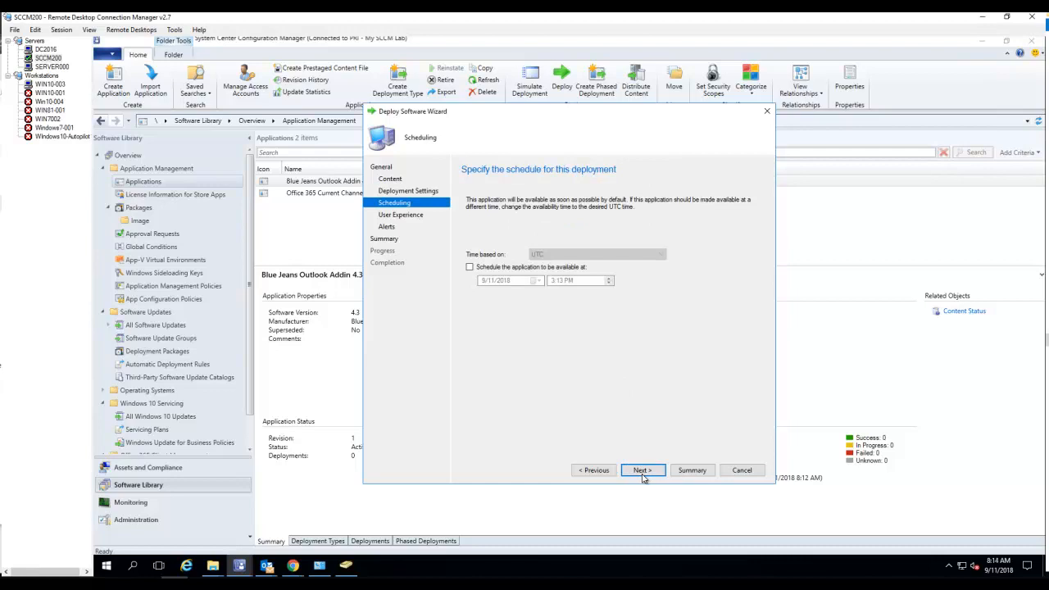
click(641, 470)
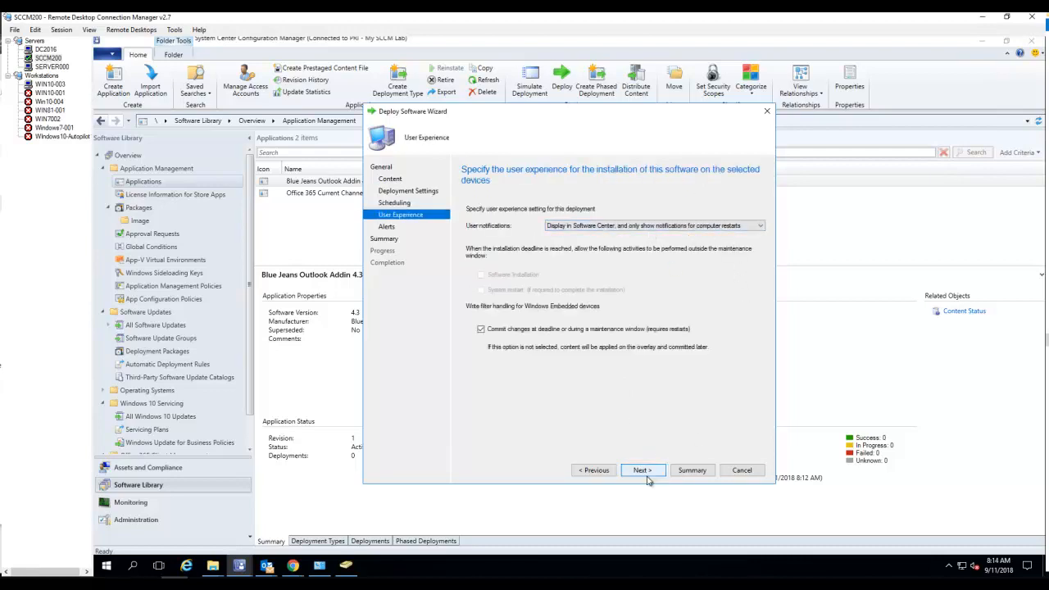
click(643, 470)
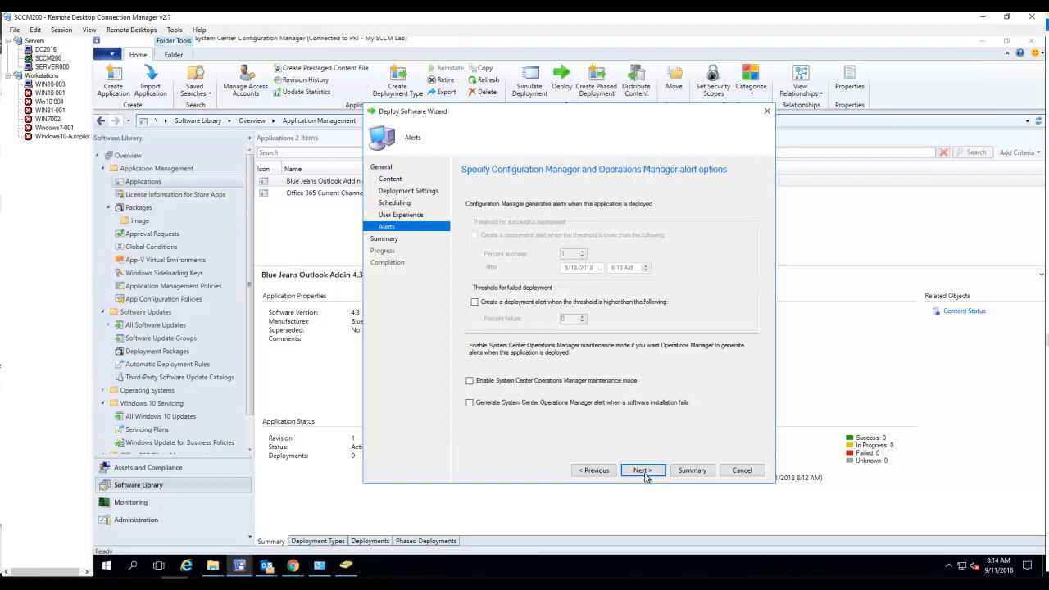
click(642, 470)
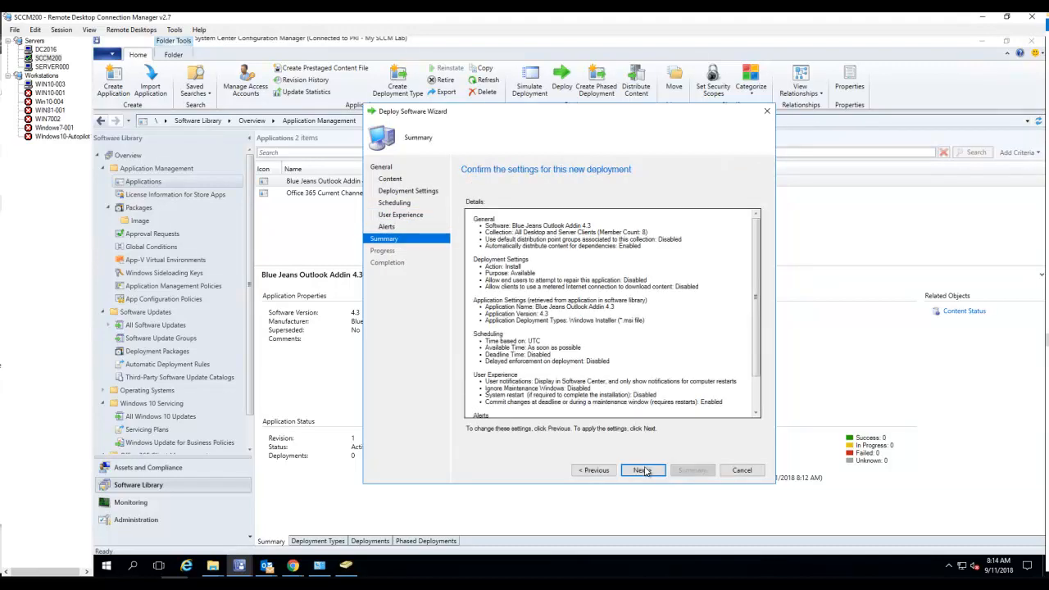
click(643, 470)
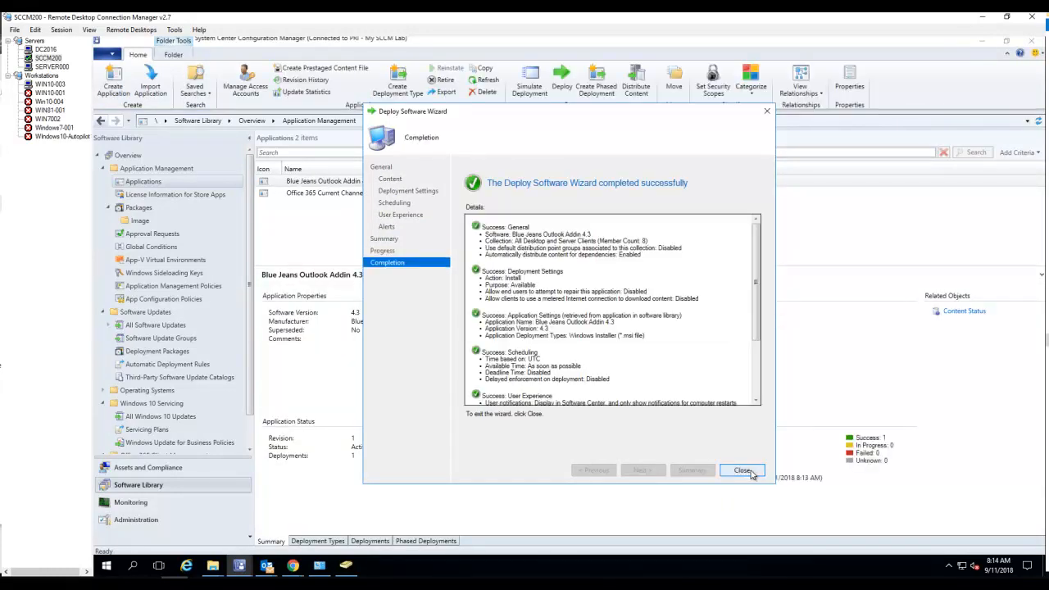
click(742, 470)
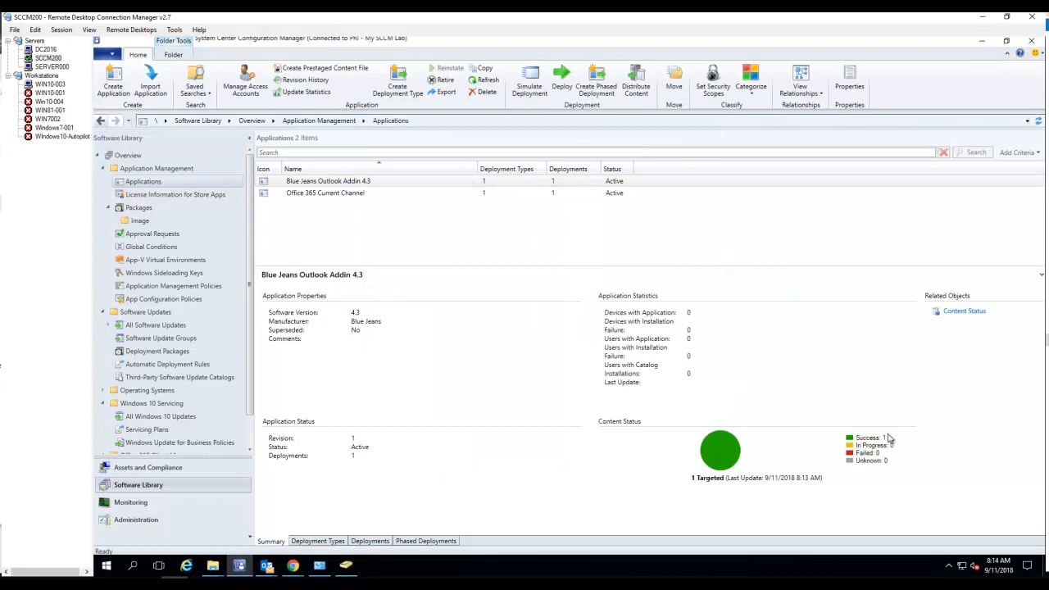
mouse_move(877, 444)
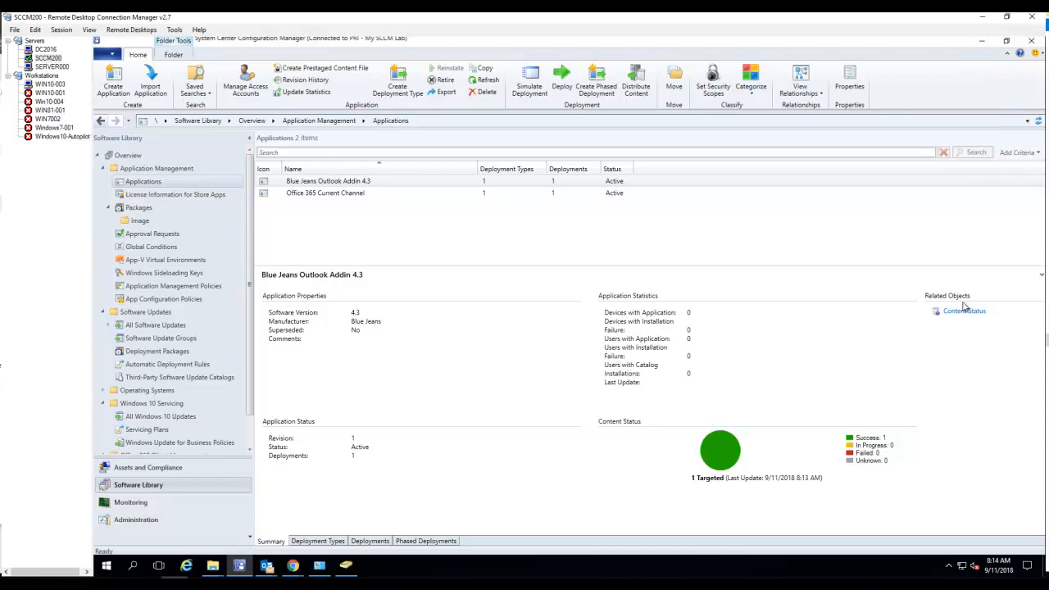
Step: Show the content status for Blue Jeans Outlook Addin 4.3, confirming distribution succeeded on one asset
click(964, 310)
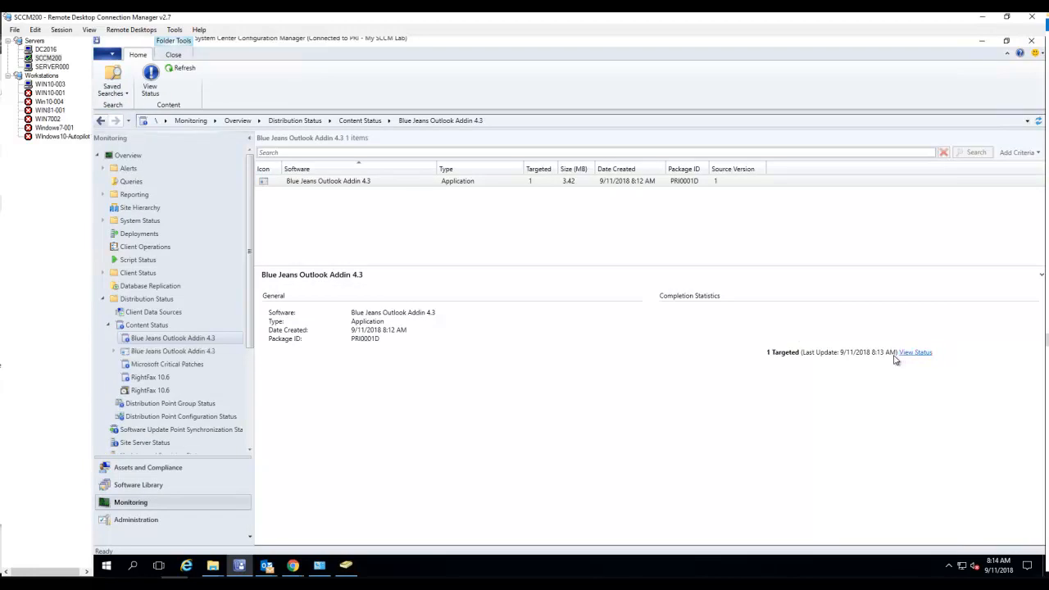
click(914, 352)
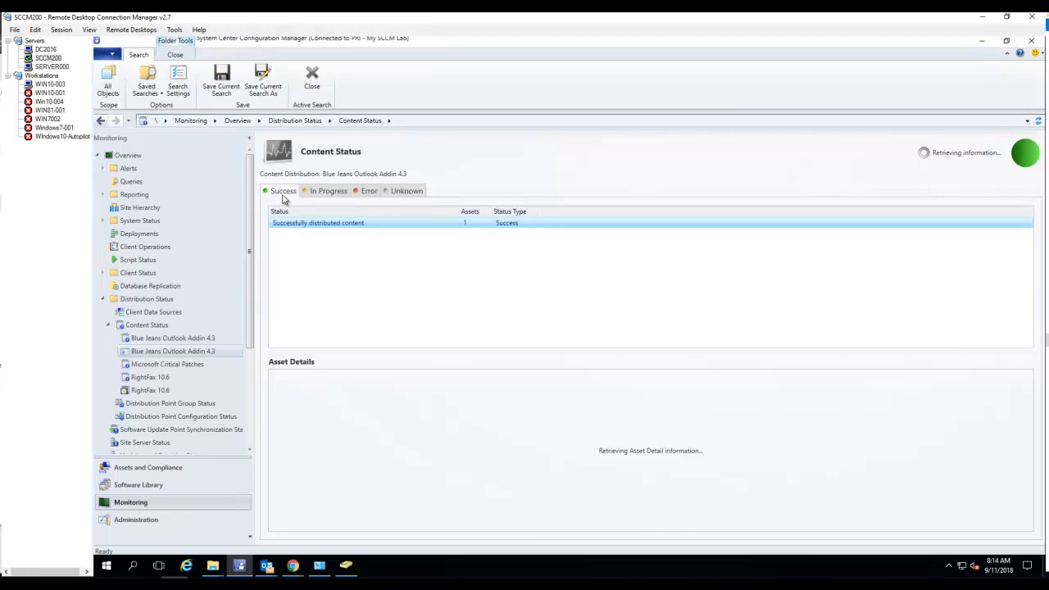